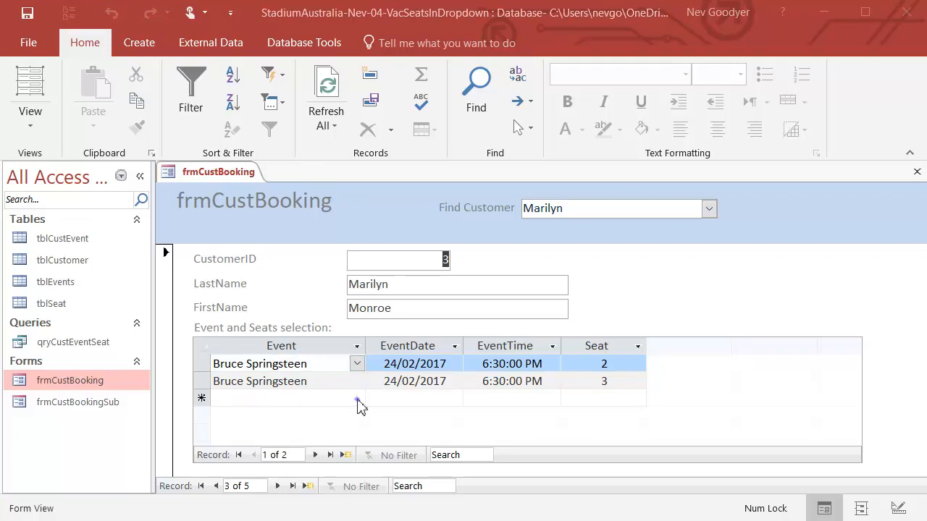
Add a Bob Dylan event booking with seat 2 and review the seat dropdown
click(357, 398)
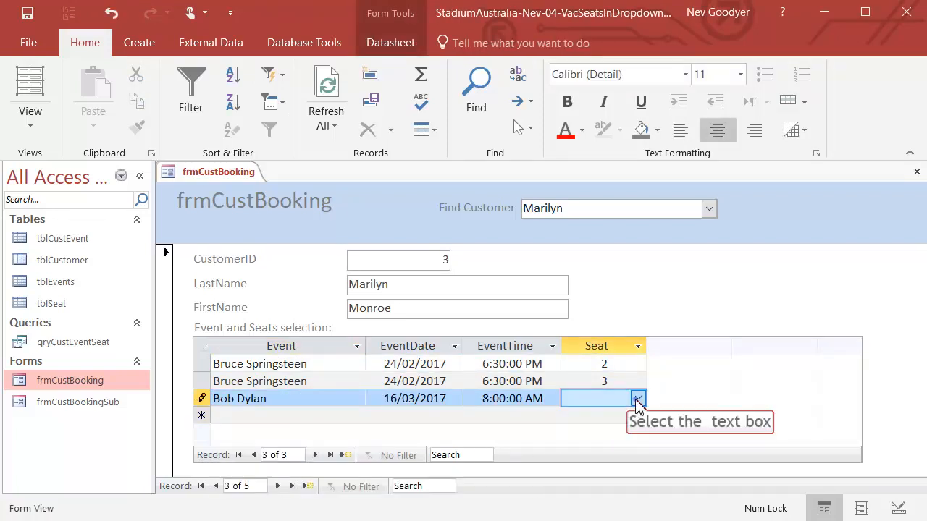
click(637, 398)
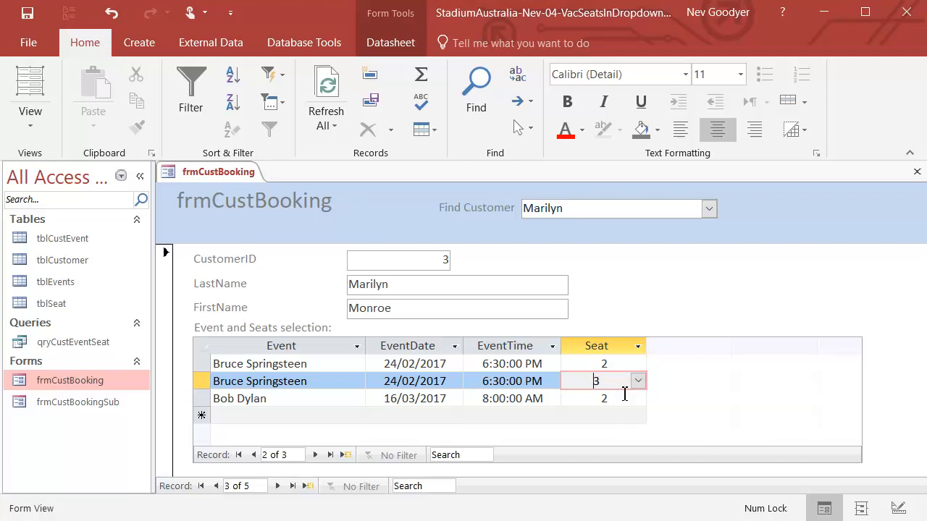
click(637, 398)
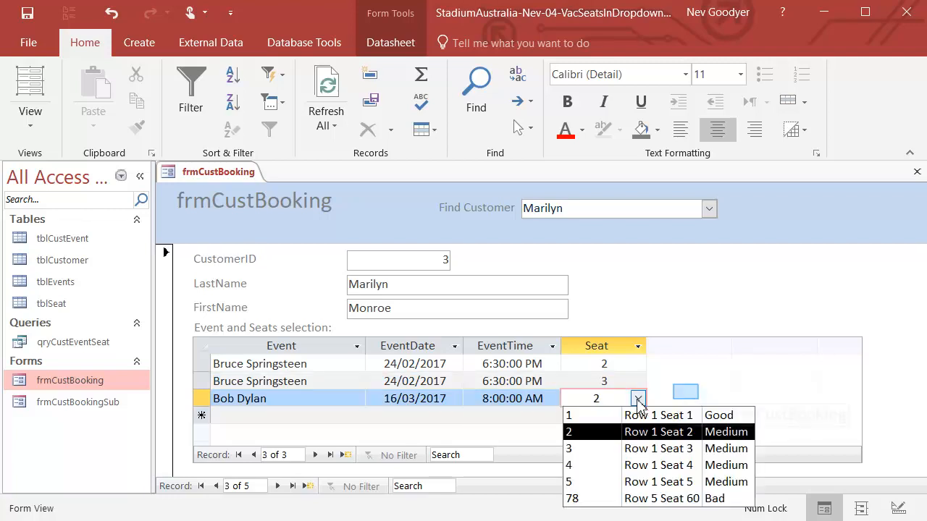
mouse_move(684, 402)
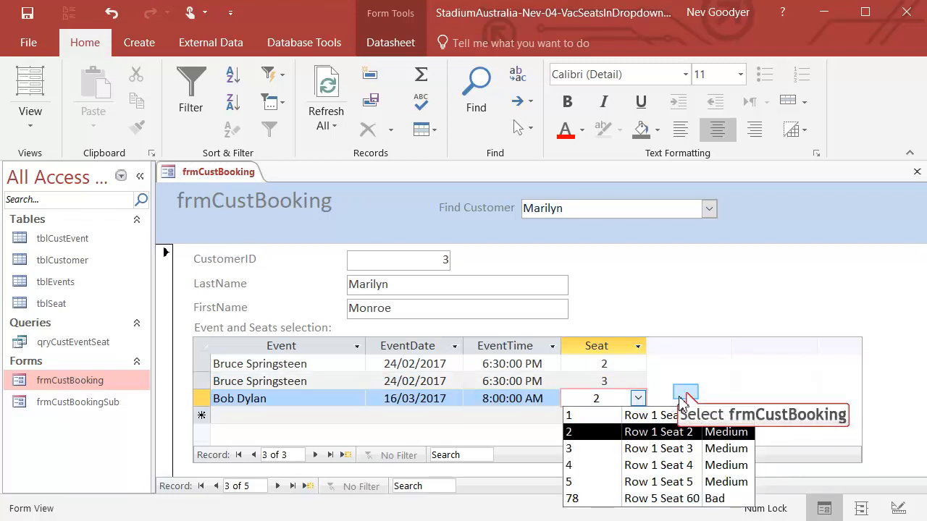
click(637, 398)
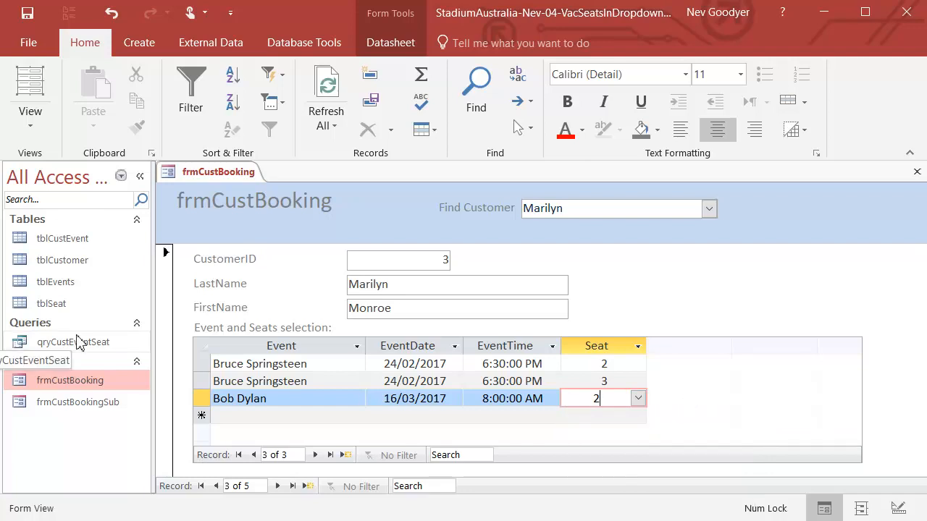
mouse_move(139, 42)
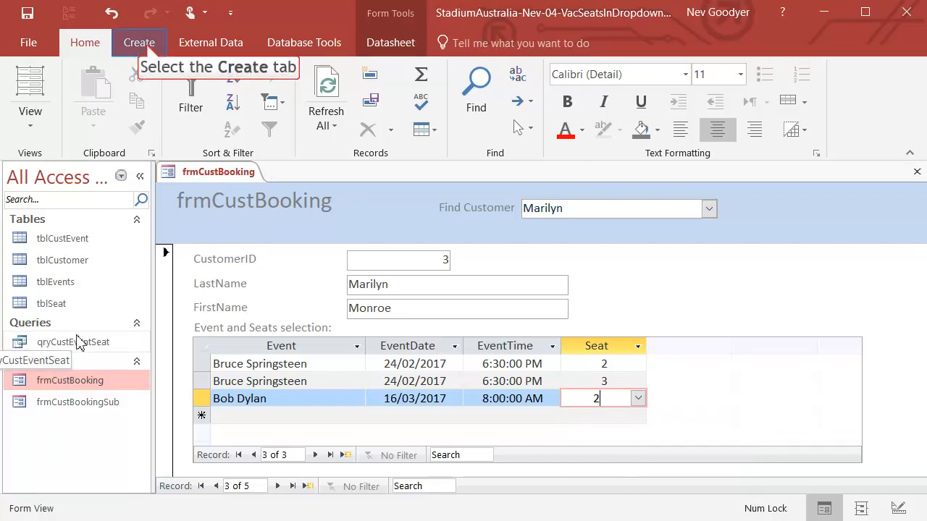
mouse_move(98, 336)
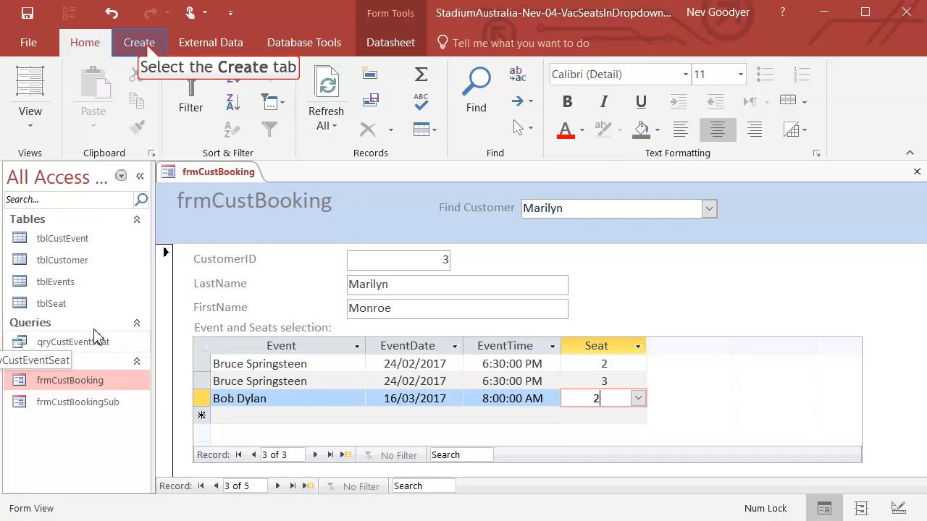
Start a query design on tblCustEvent with SeatNumber, EventID and CustomerID in the grid
click(139, 42)
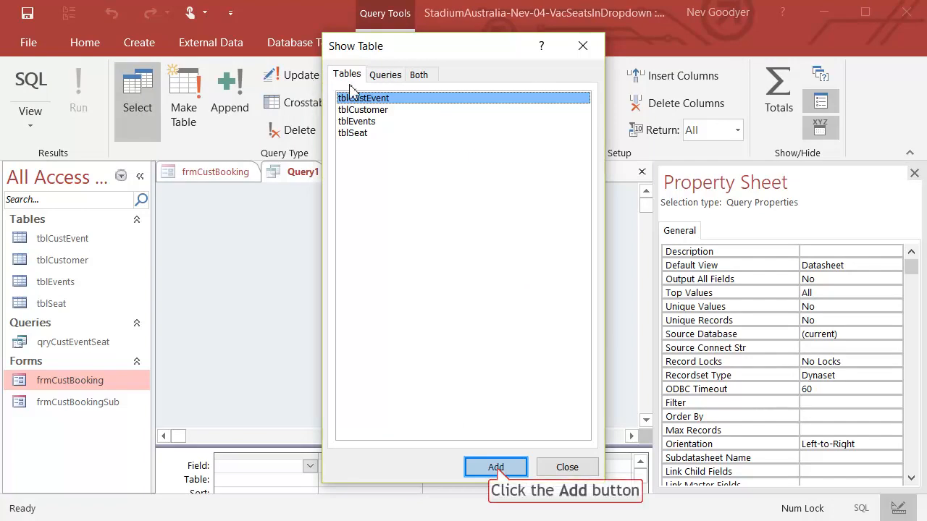
click(495, 467)
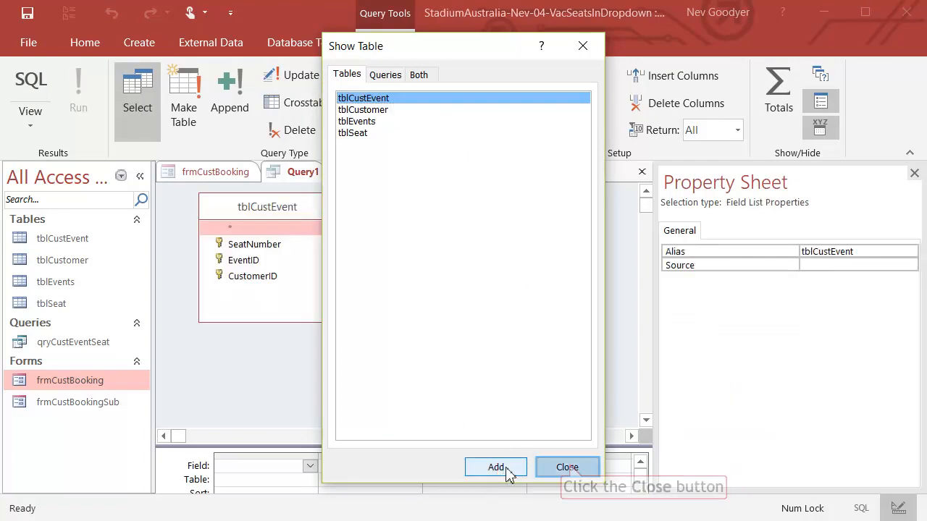
click(567, 467)
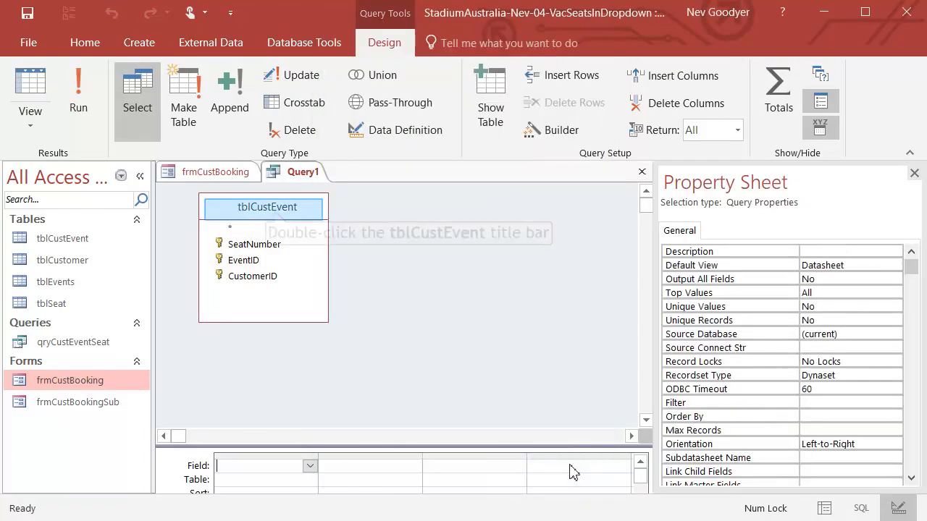
click(267, 207)
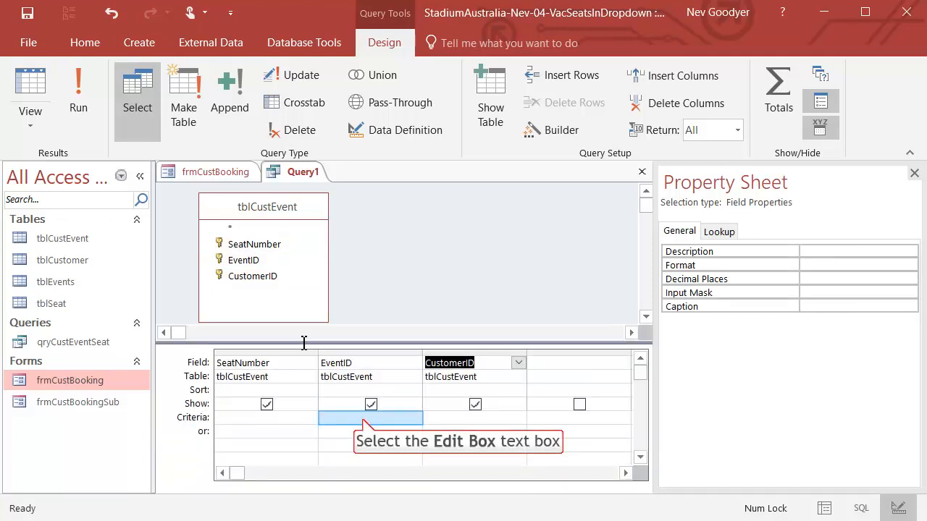
click(370, 417)
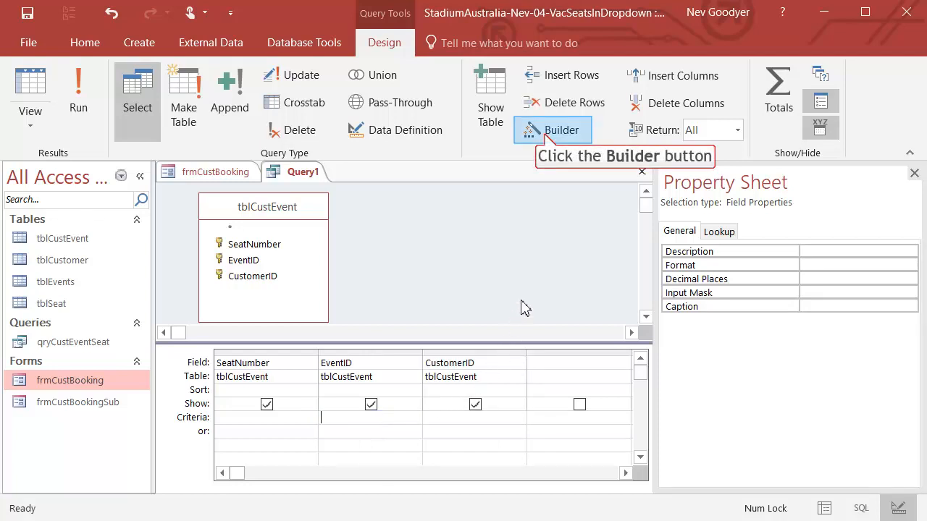
click(552, 130)
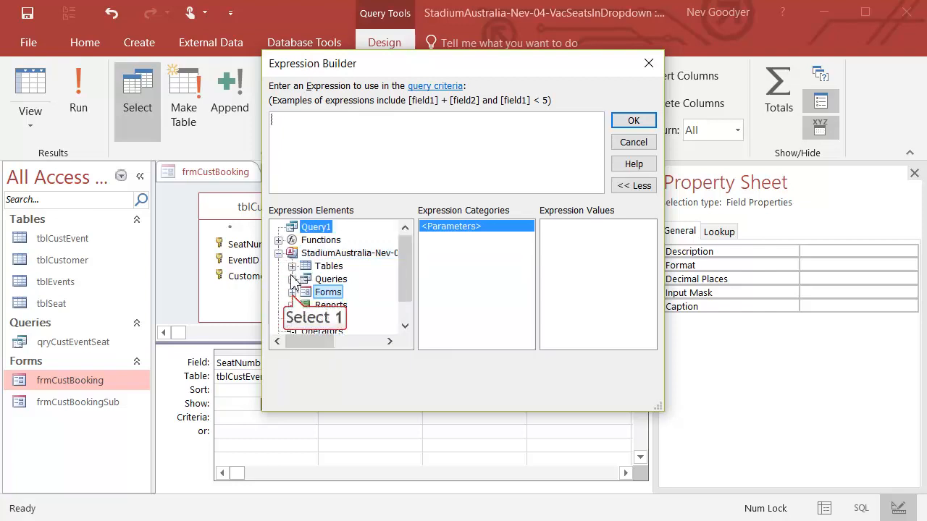
click(292, 292)
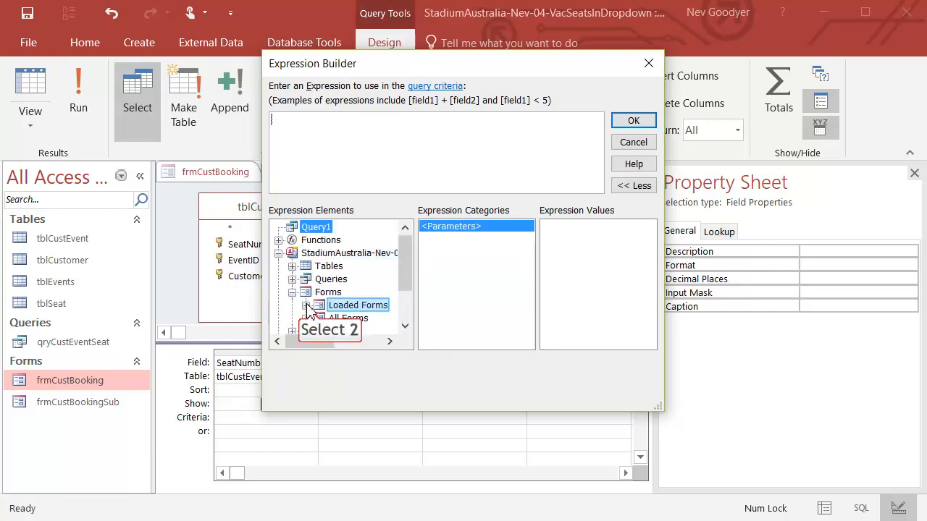
click(306, 305)
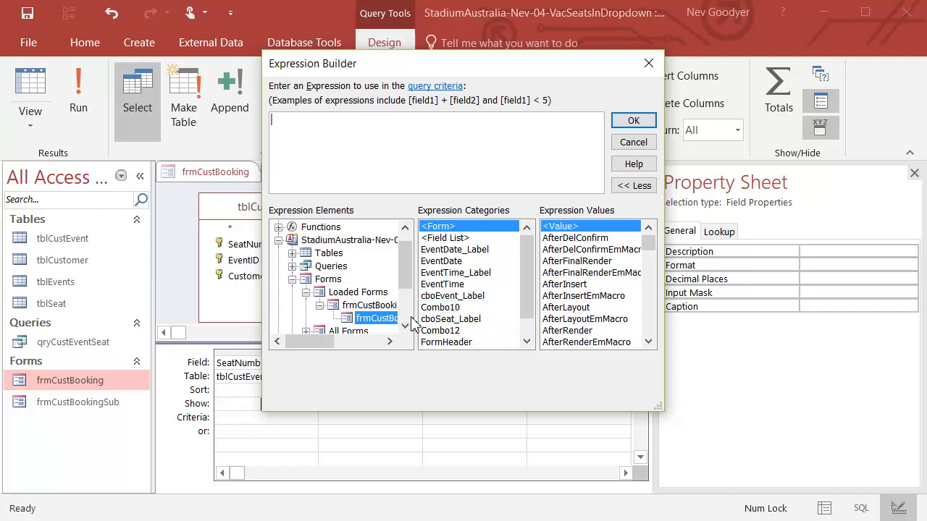
click(439, 330)
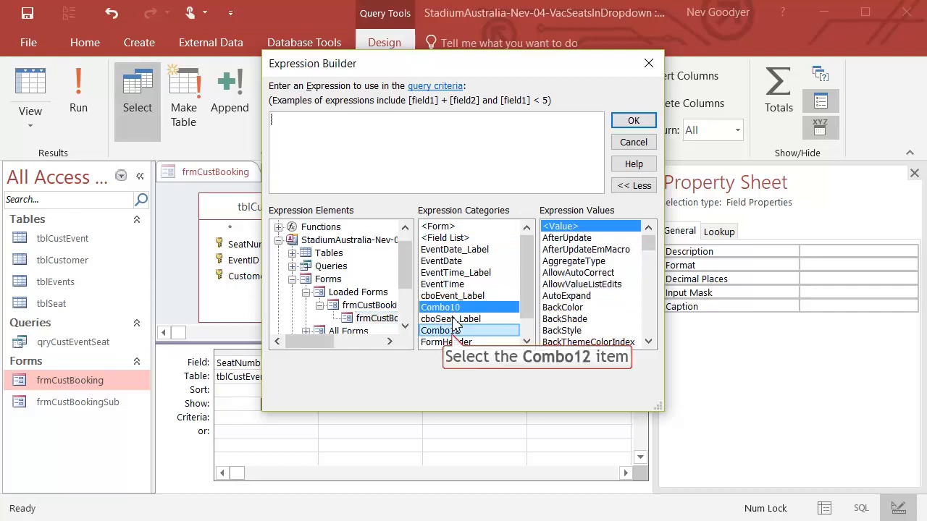
click(440, 307)
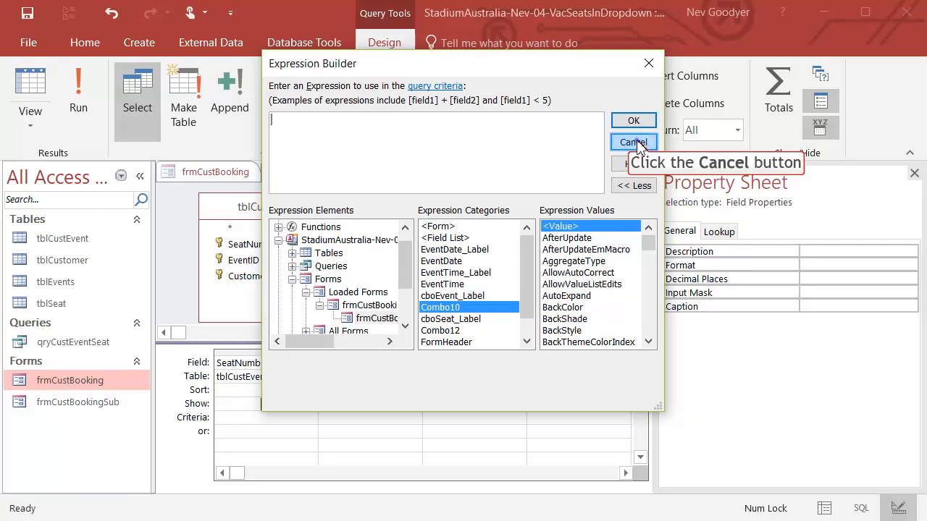
click(633, 142)
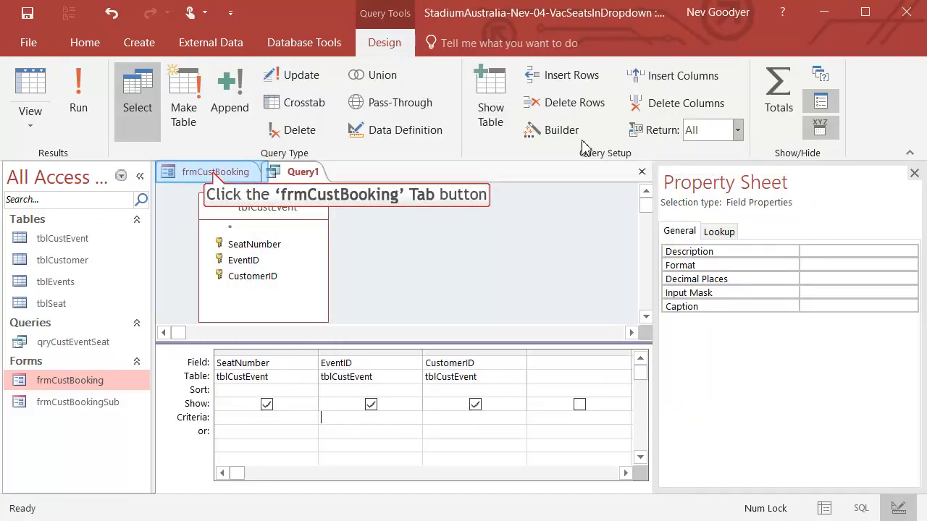
Close frmCustBooking and open frmCustBookingSub in Design View
click(215, 171)
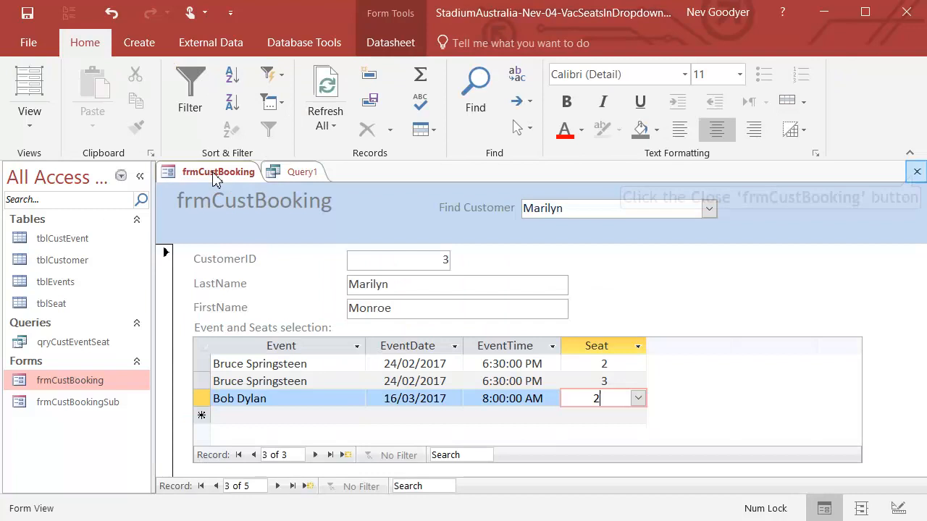
mouse_move(915, 173)
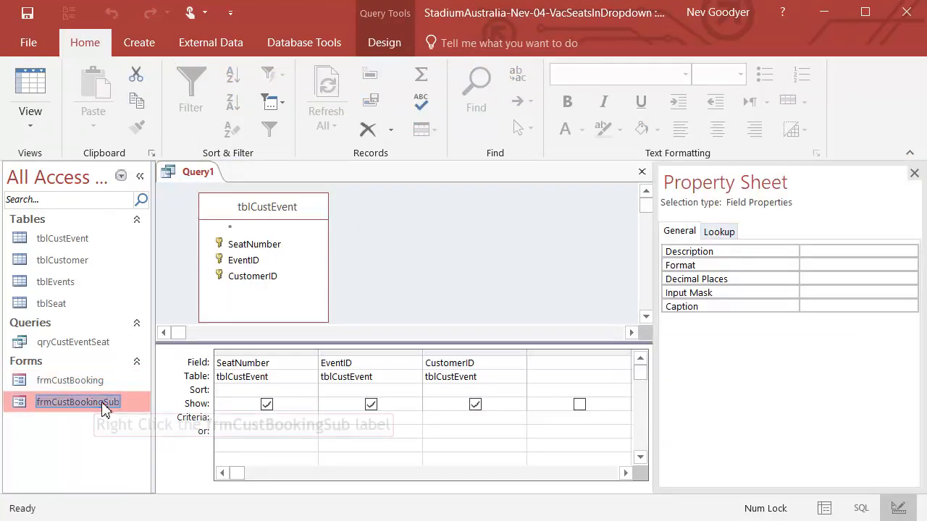
right_click(78, 402)
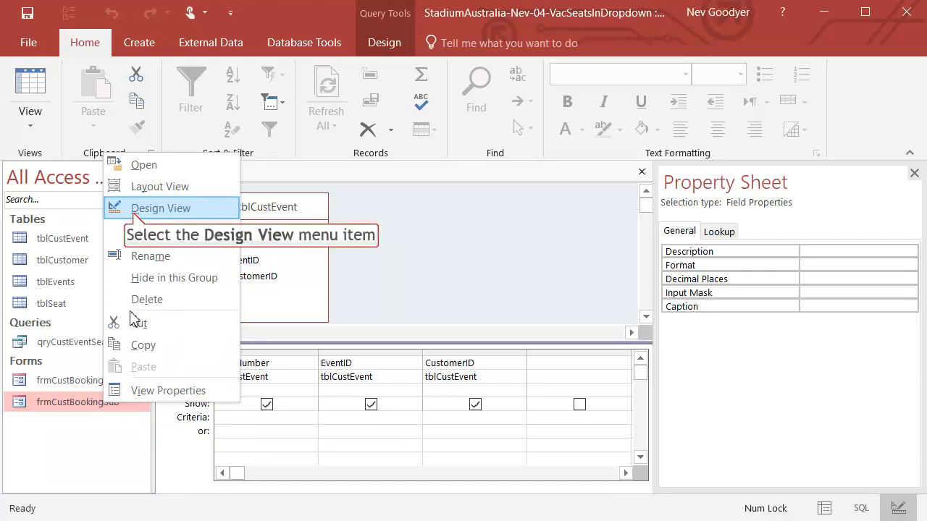
click(160, 208)
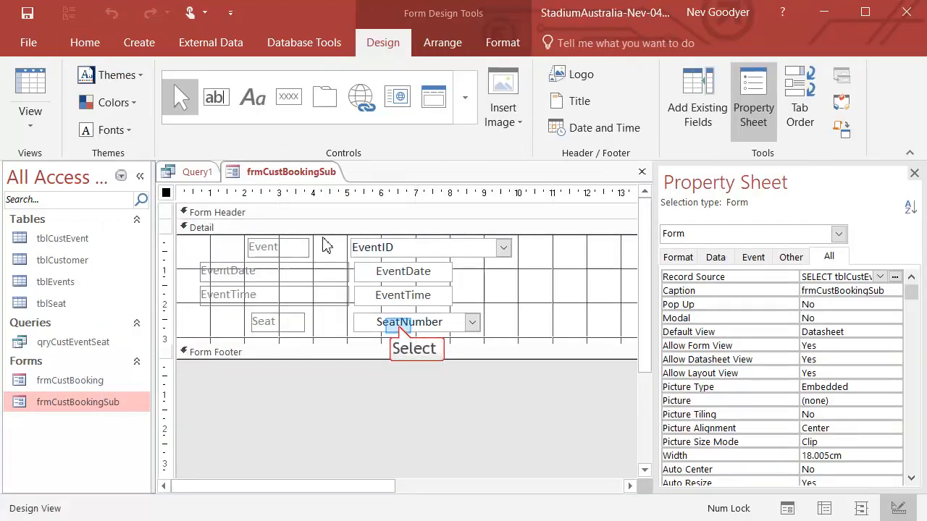
Rename the subform's combo boxes to cboSeat and cboEventID, then save and close
click(410, 322)
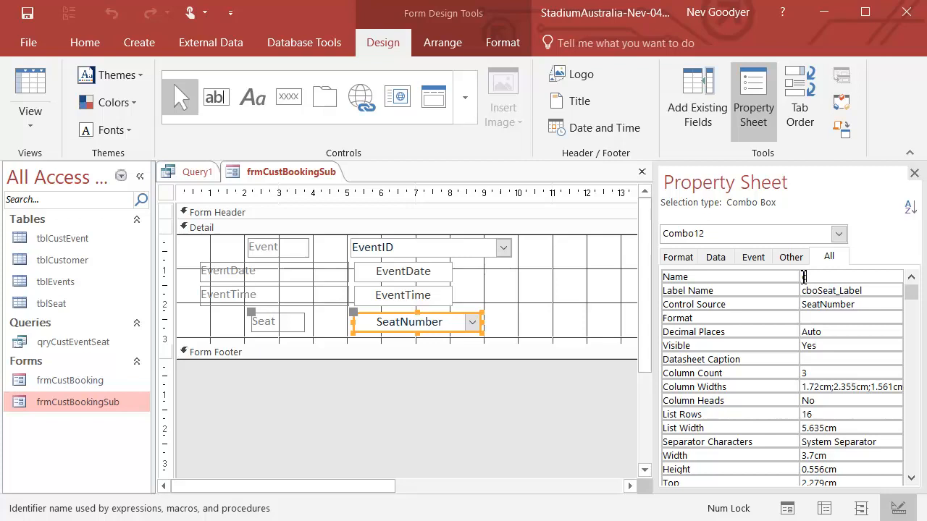
text(cboSe)
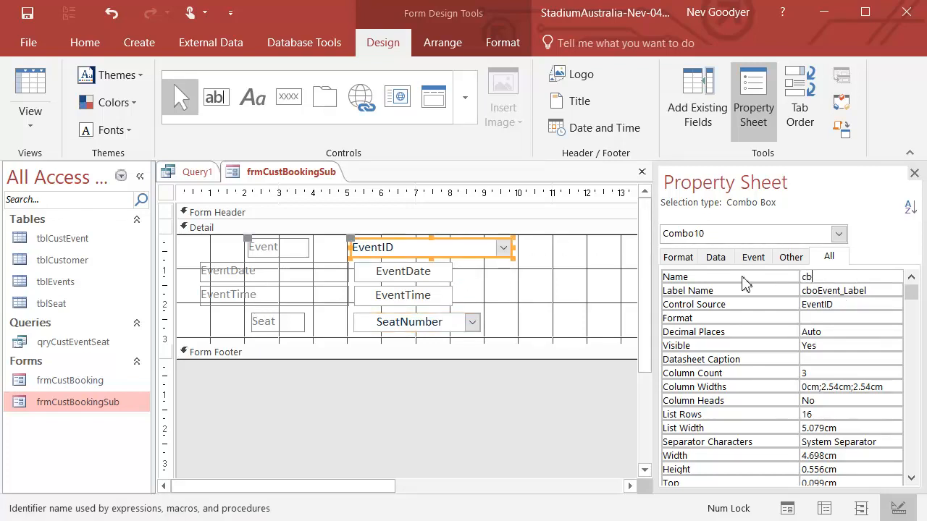
text(boEventID)
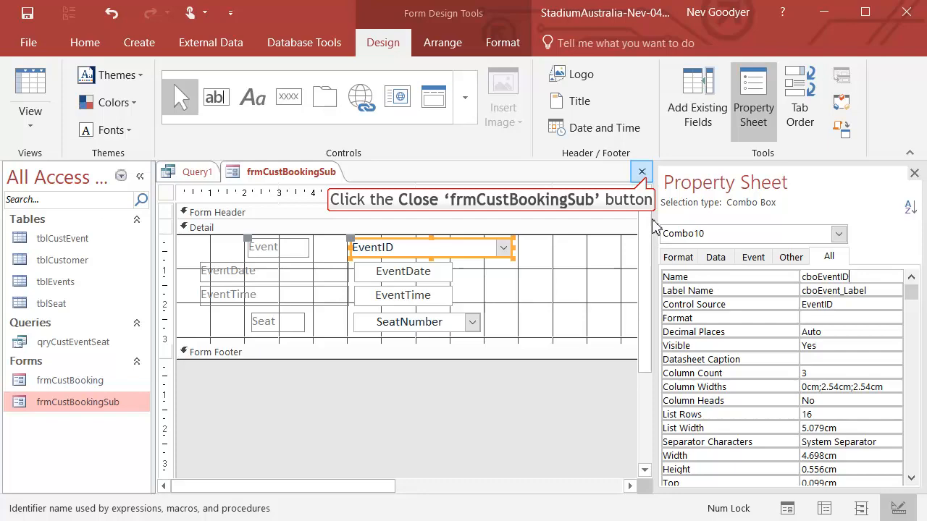
click(641, 171)
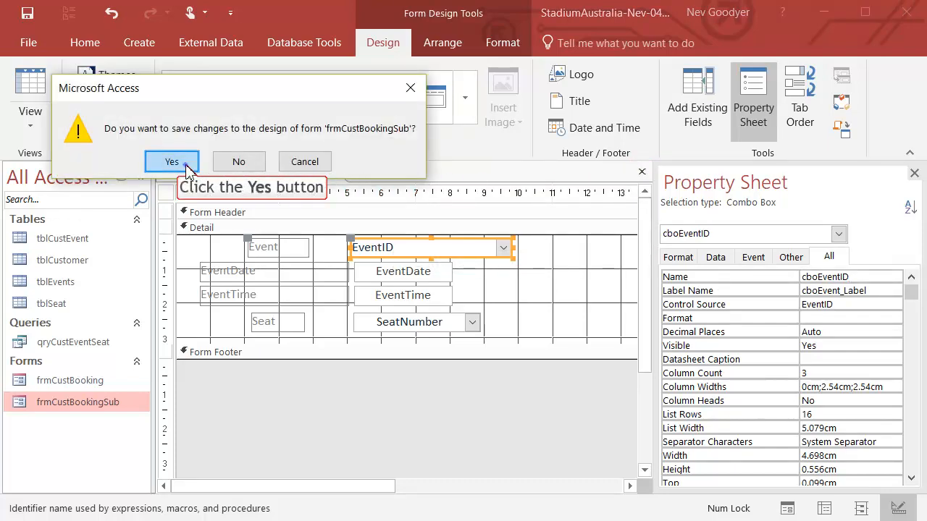
click(171, 161)
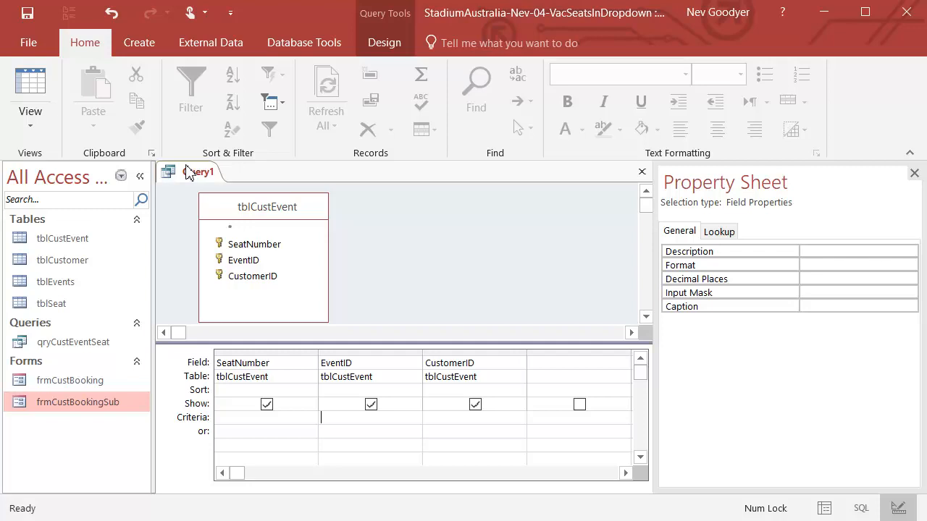
mouse_move(384, 42)
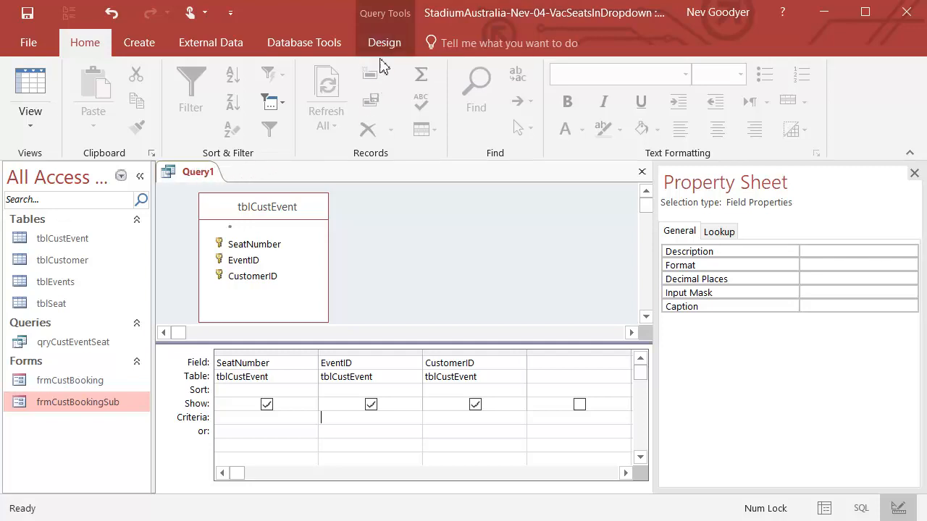
Start an Expression Builder for the EventID criteria, then cancel it
click(384, 42)
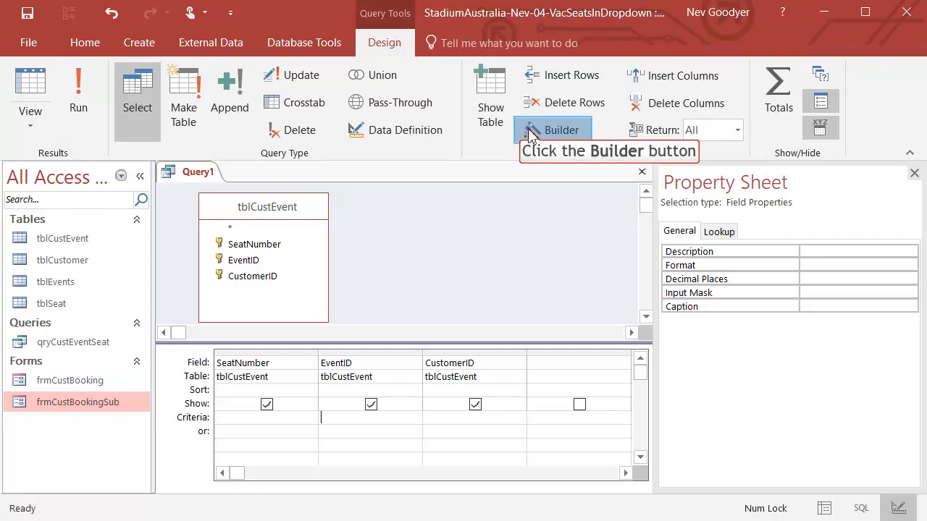
click(552, 130)
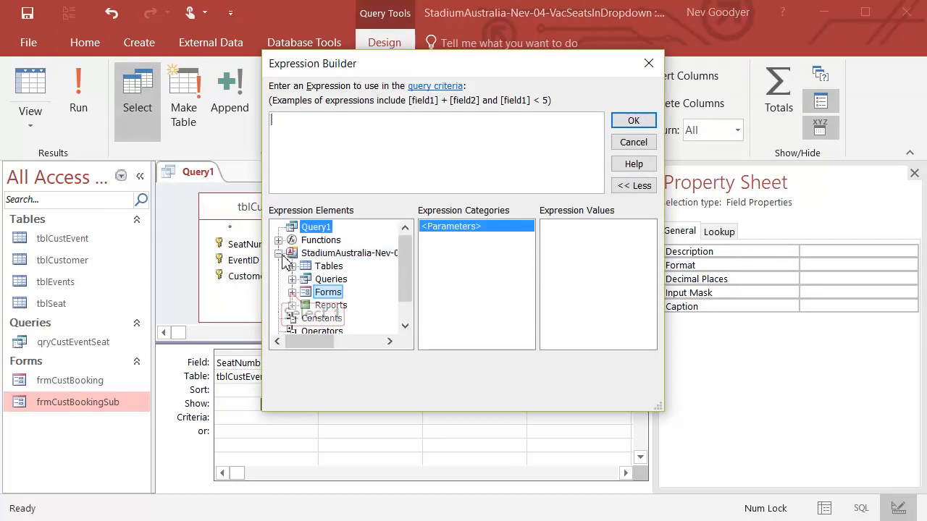
double_click(327, 291)
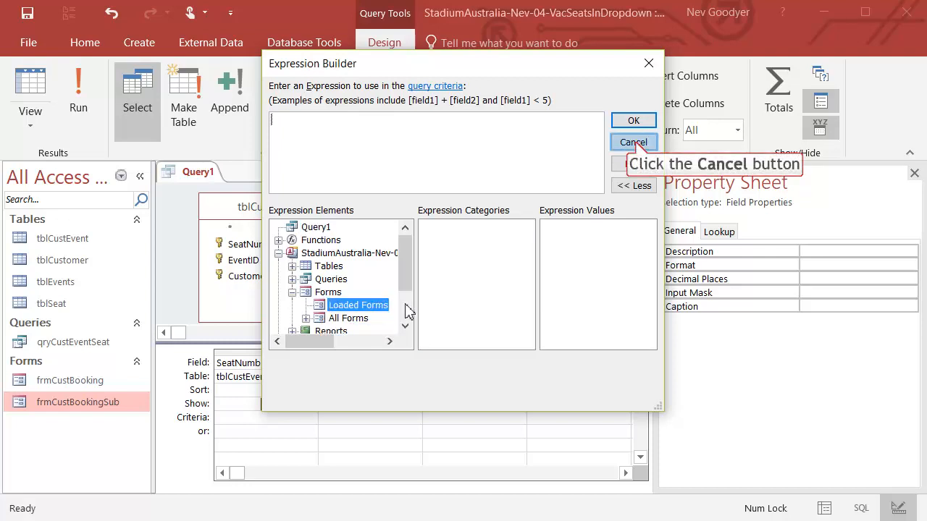
click(633, 142)
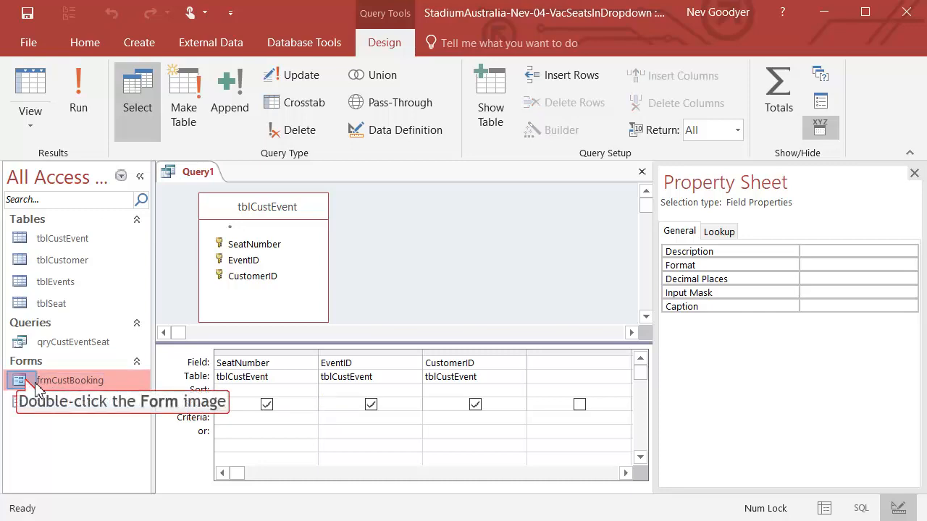
Open frmCustBooking, select a subform booking, and return to Query1's design
double_click(70, 380)
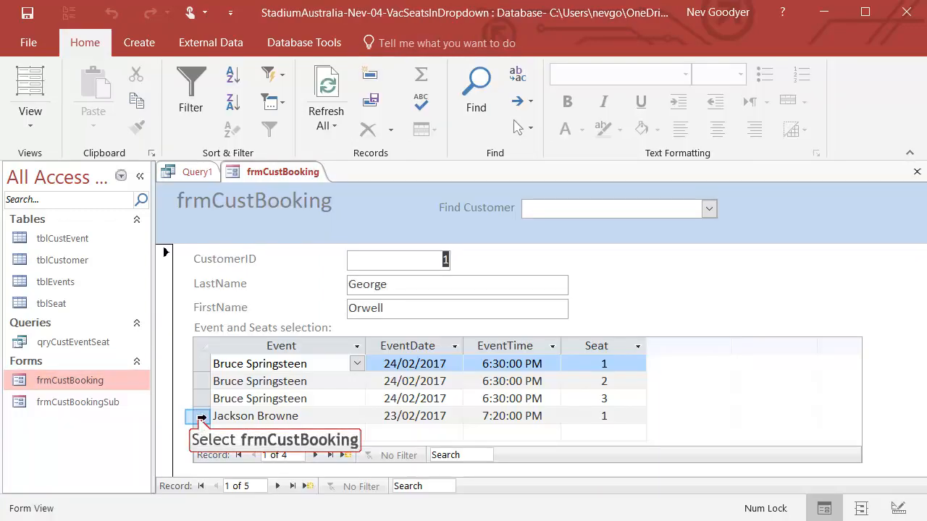
click(201, 416)
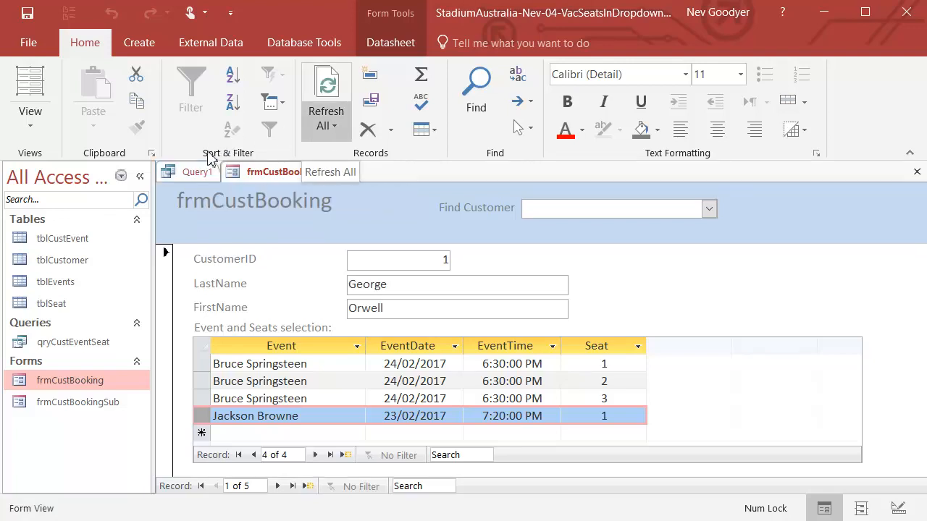
click(196, 171)
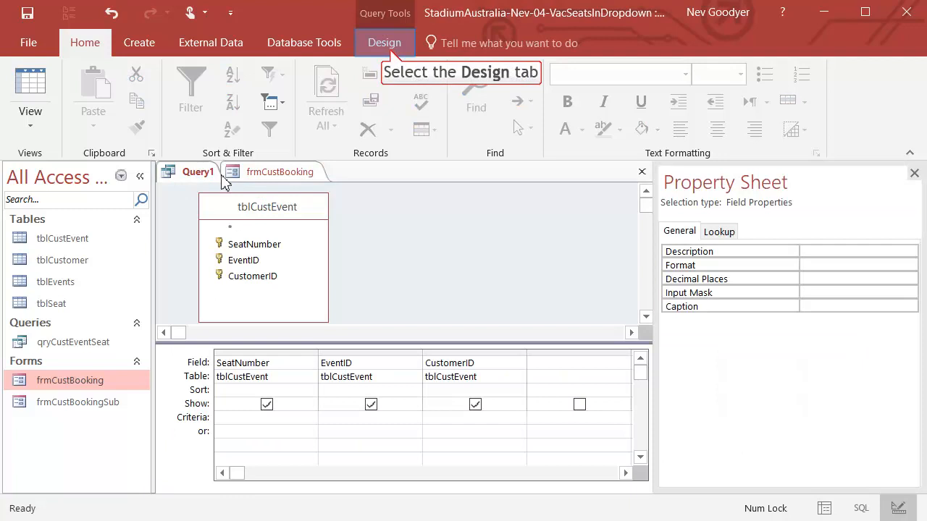
click(384, 42)
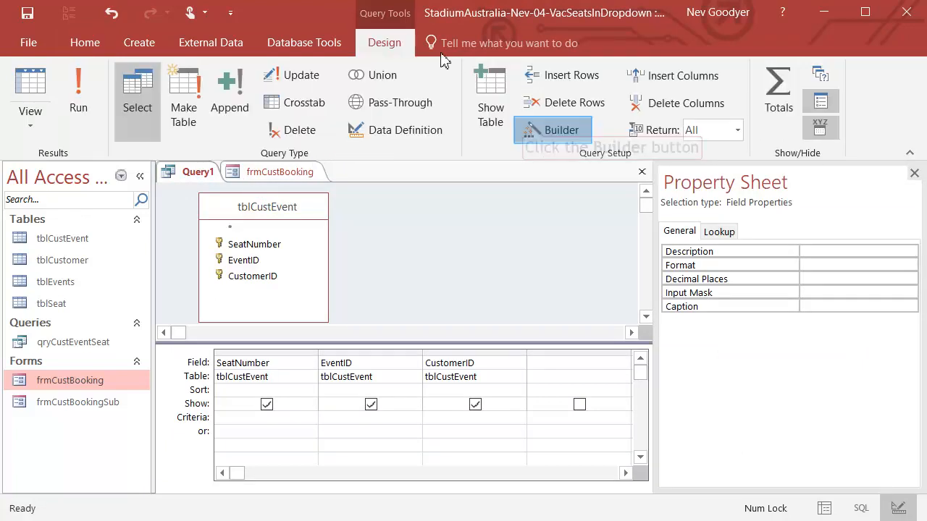
Set EventID criteria to Forms![frmCustBooking]![frmCustBookingSub].Form![cboEventID] using the Builder
click(553, 129)
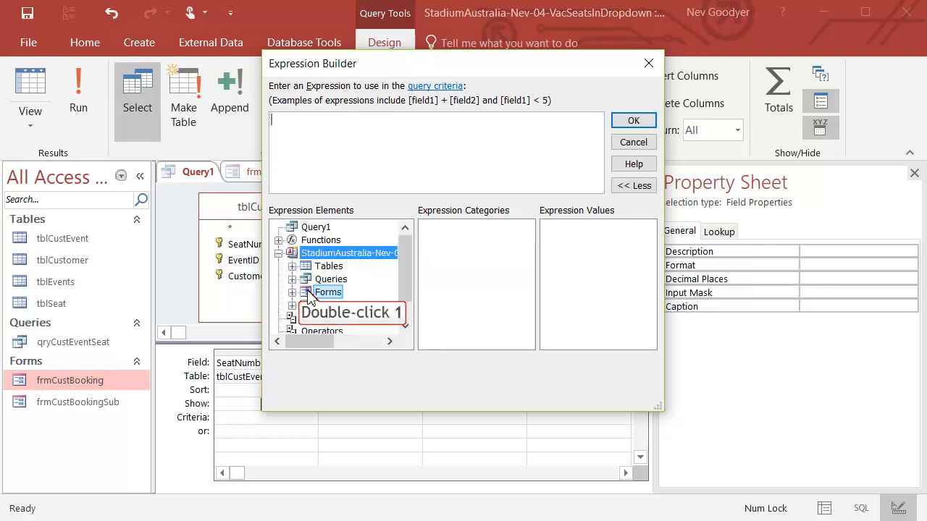
double_click(328, 292)
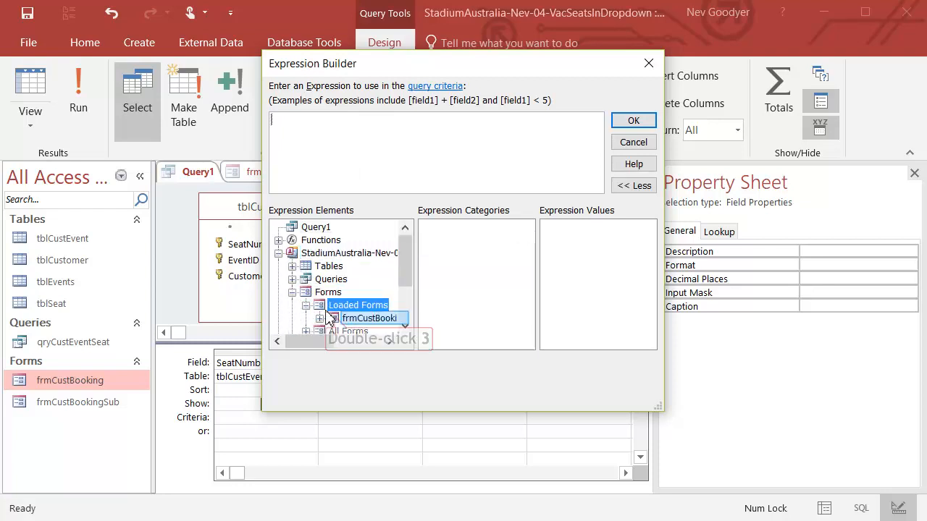
double_click(369, 305)
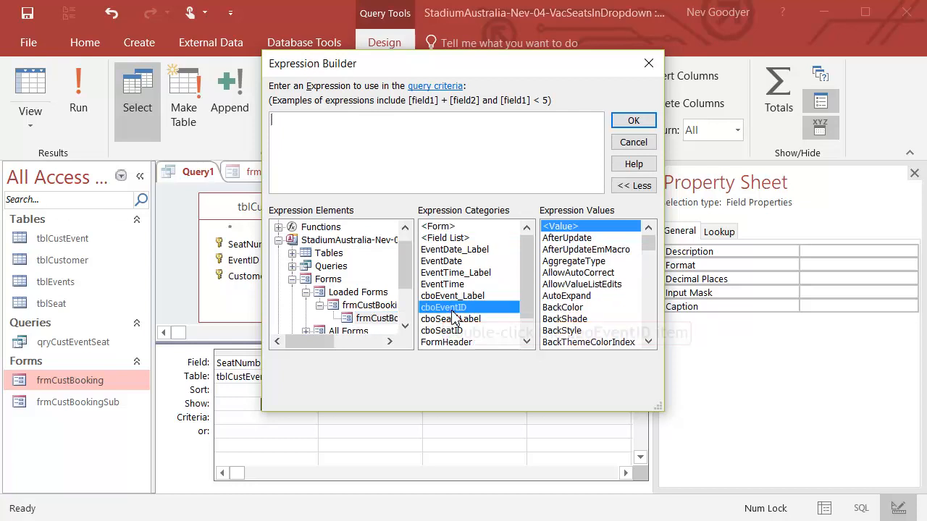
double_click(442, 307)
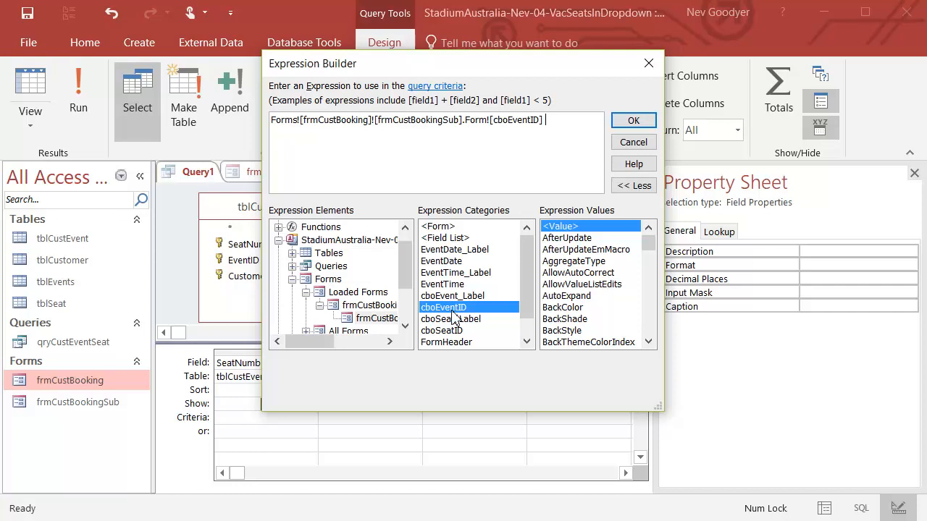
mouse_move(633, 120)
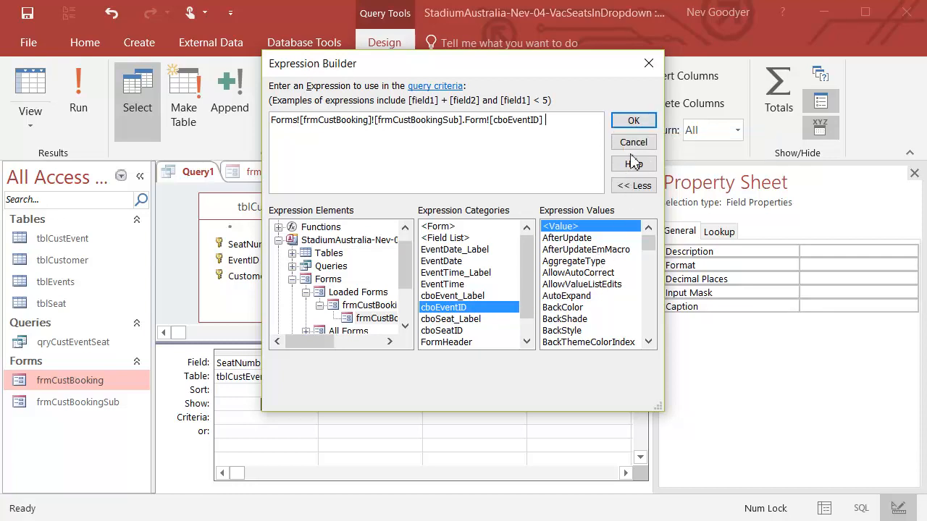
click(633, 120)
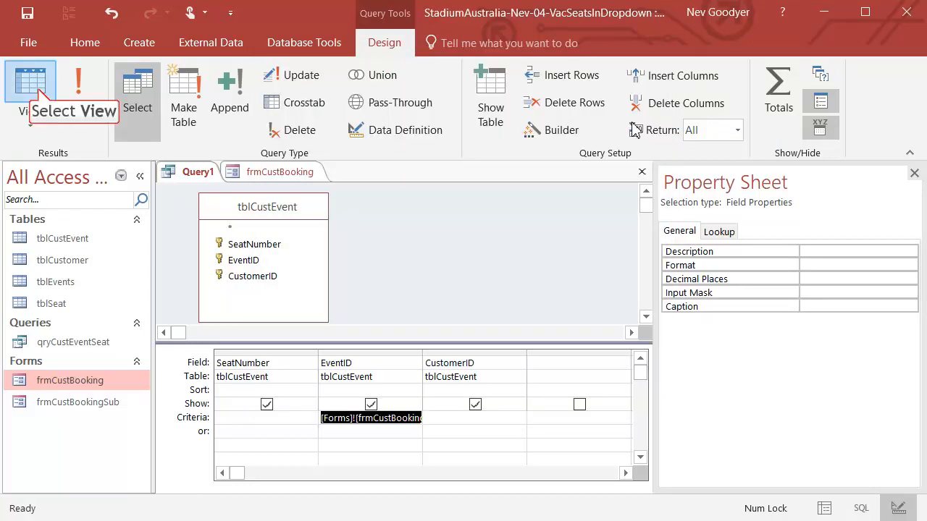
mouse_move(356, 124)
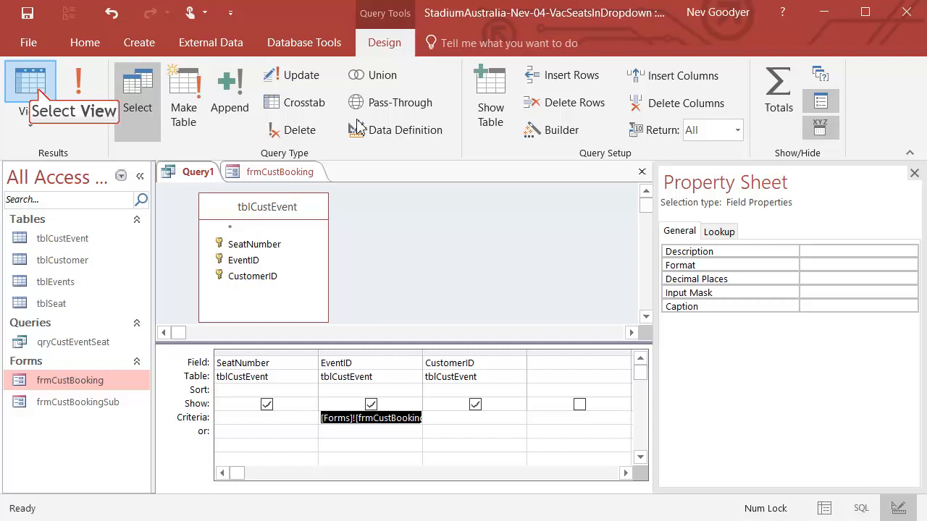
Run Query1 in Datasheet view and refresh it for the newly selected event
click(30, 82)
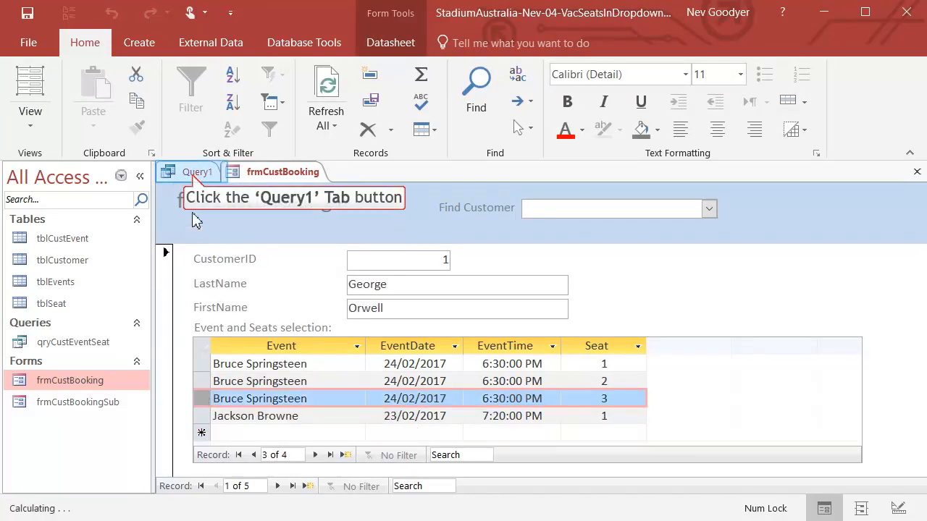
click(197, 172)
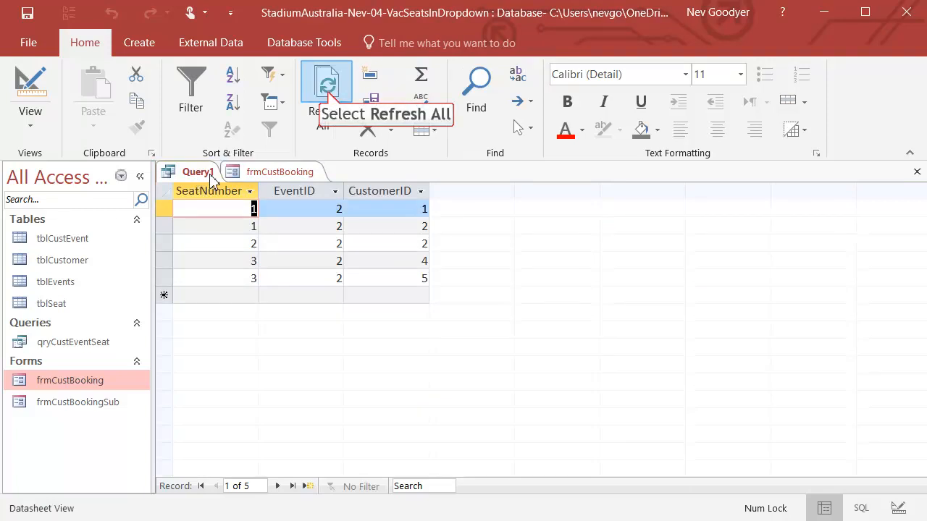
click(326, 87)
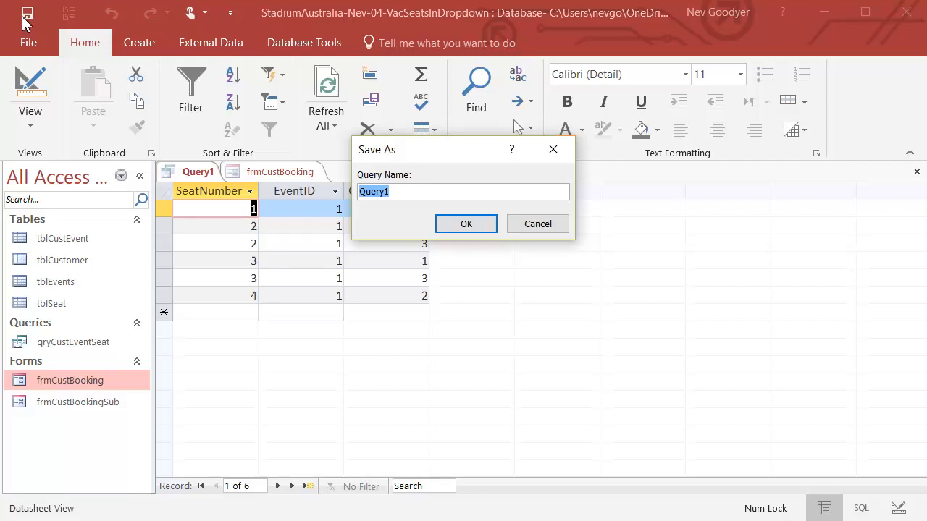
Name the query qrySeatsByCustEventSub in Save As and confirm
text(qrySeatsBy)
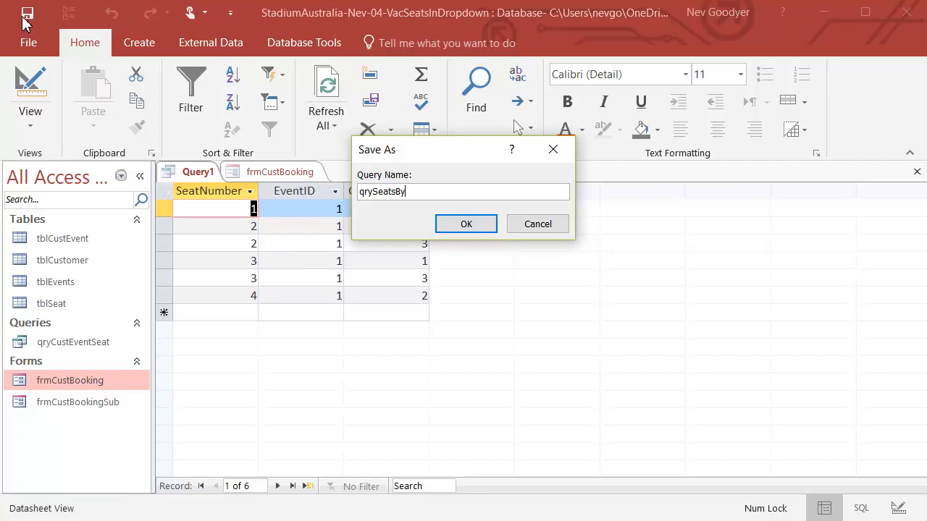
text(Cust)
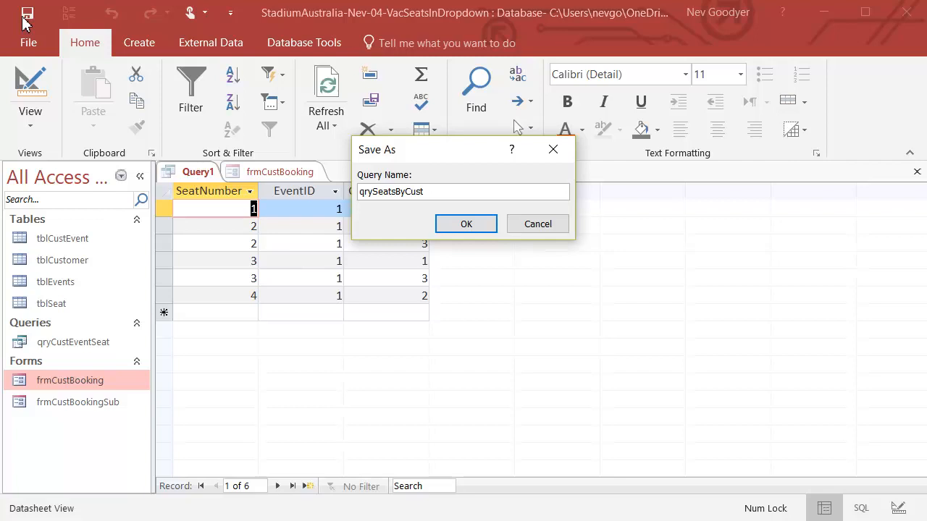
text(Events)
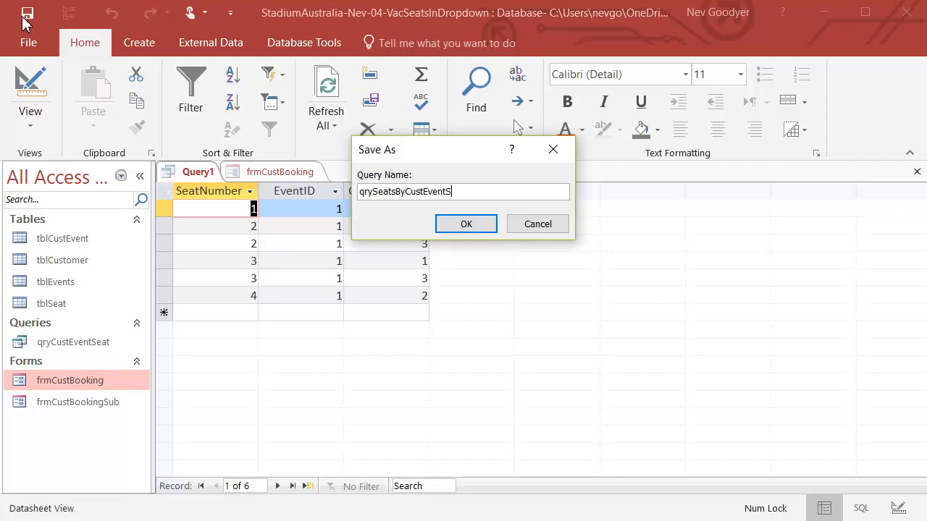
click(465, 224)
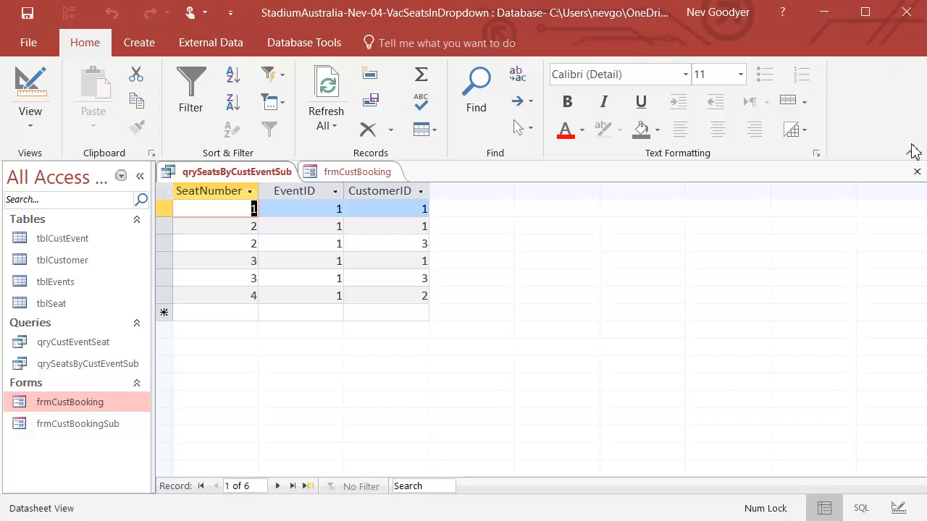
Close the saved query and launch the Find Unmatched Query Wizard
click(356, 171)
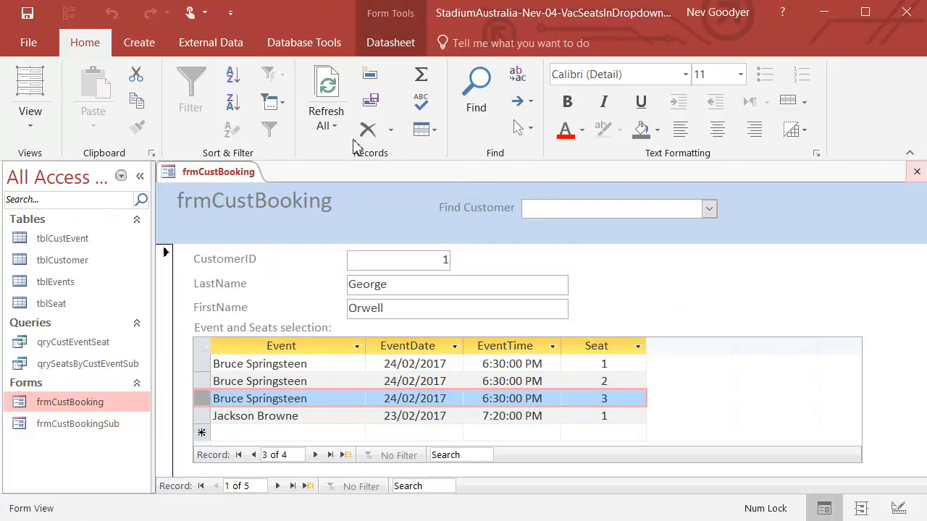
click(139, 43)
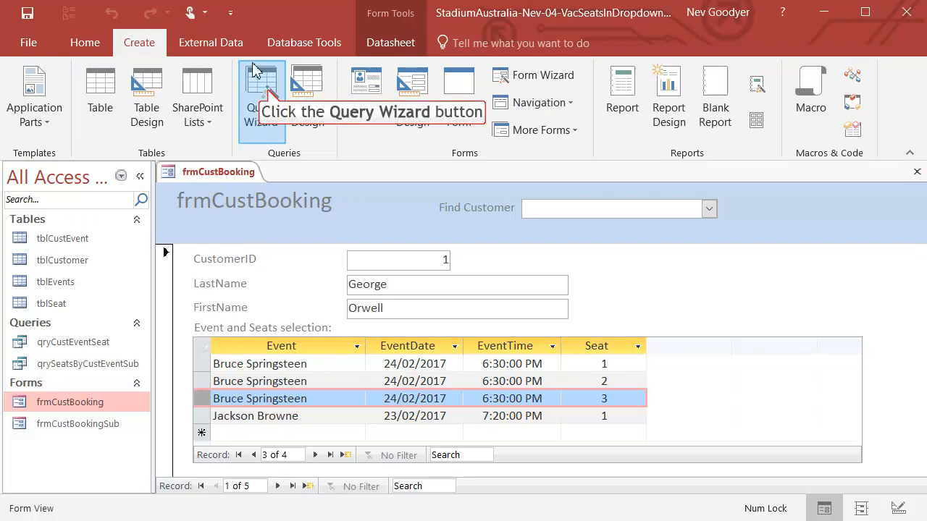
click(261, 94)
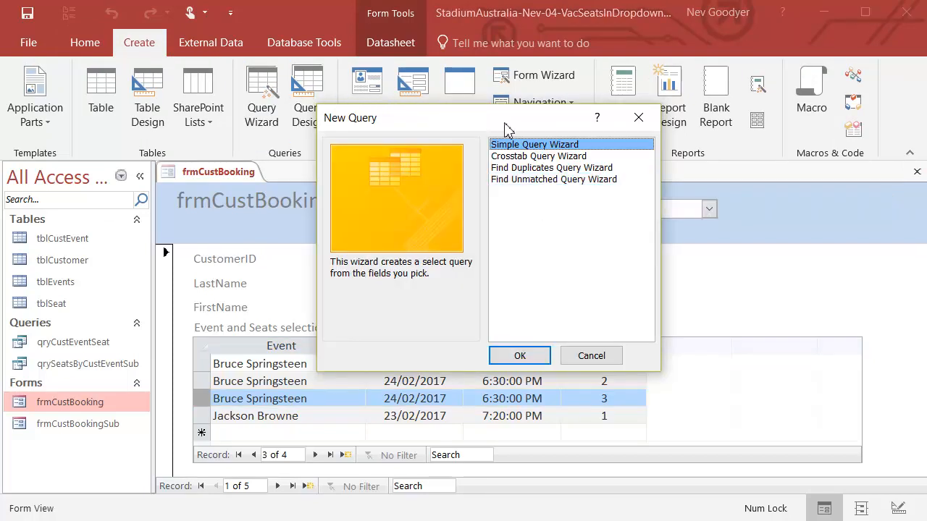
click(553, 179)
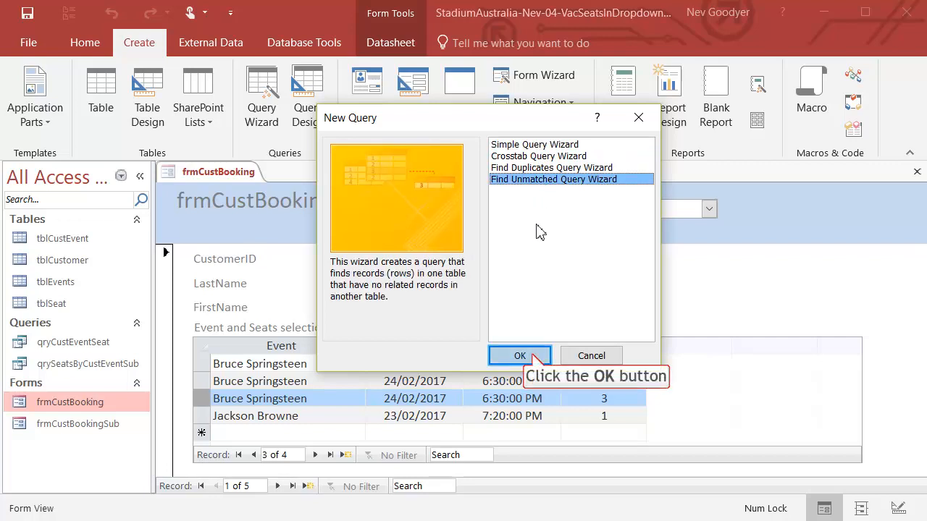
click(519, 355)
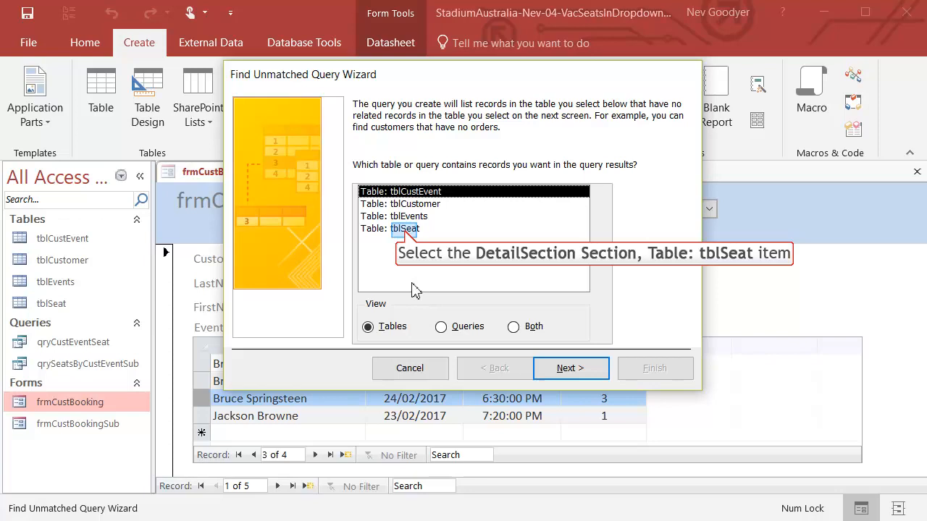
Compare tblSeat against qrySeatsByCustEventSub on SeatNumber, including all tblSeat fields
click(403, 228)
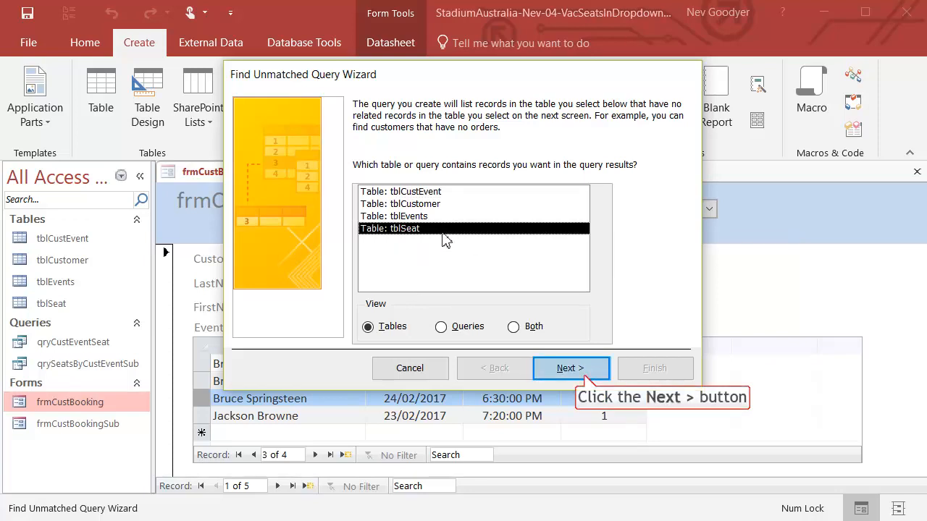
click(569, 368)
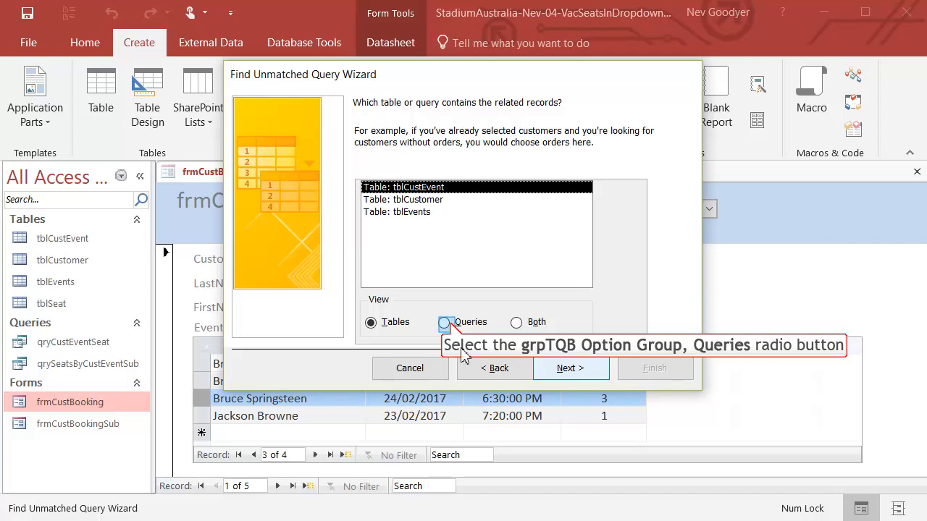
click(444, 322)
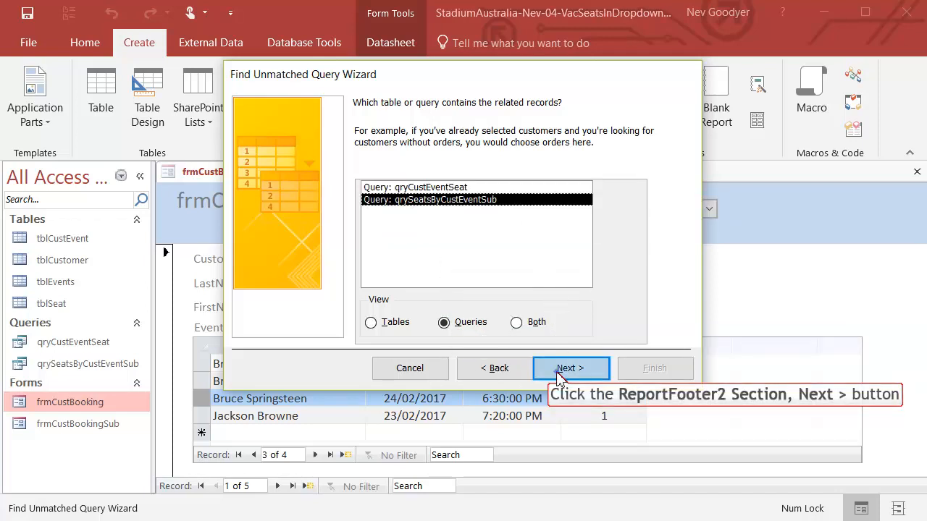
click(570, 368)
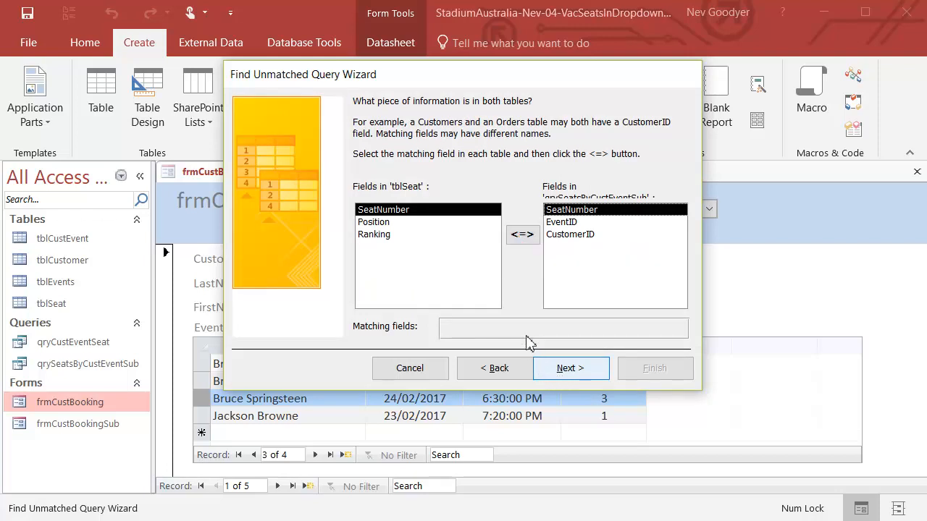
click(522, 234)
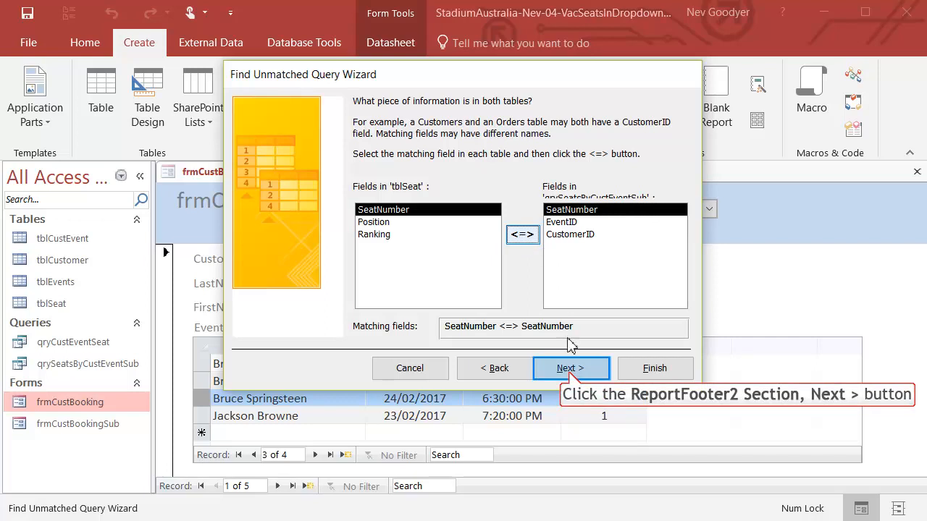
click(571, 368)
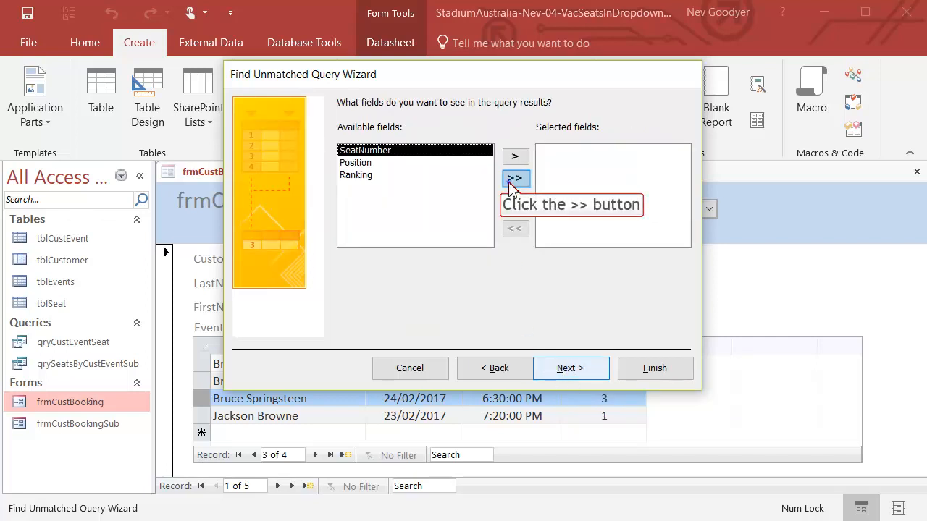
click(515, 179)
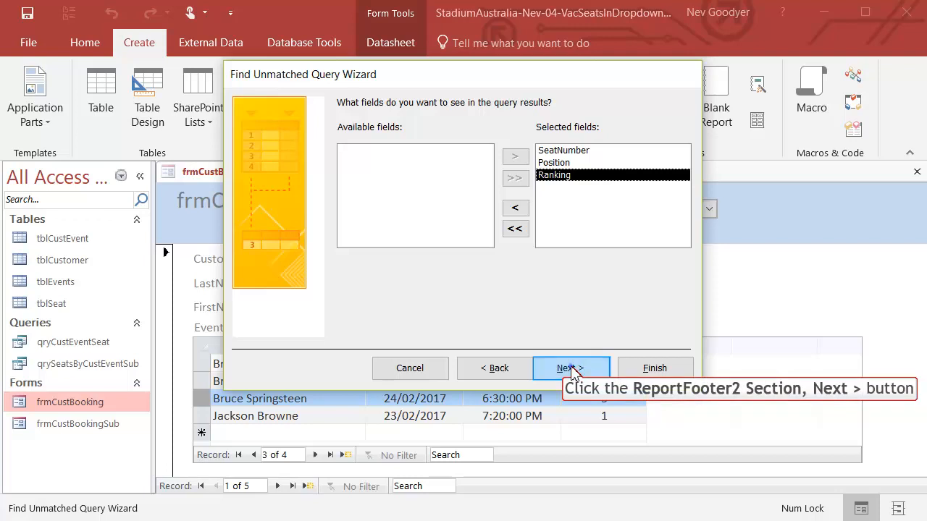
click(570, 368)
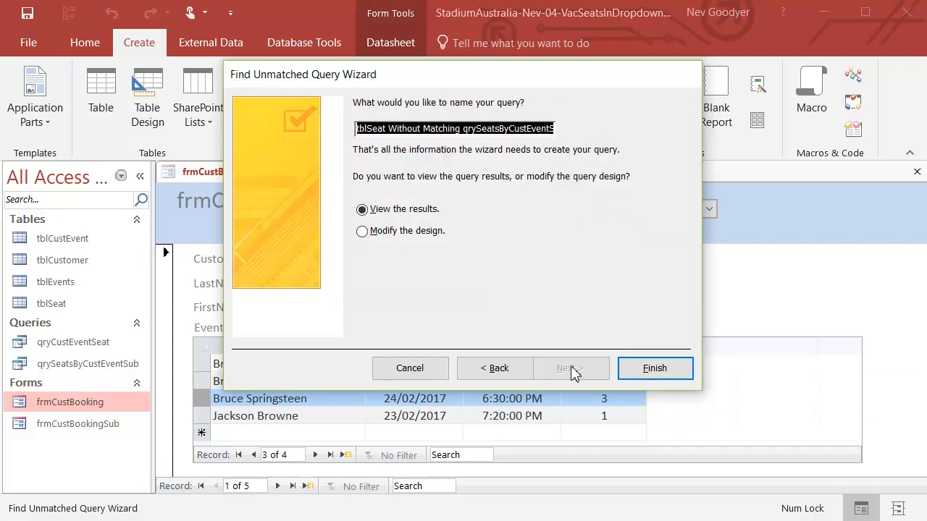
Name the query qrySeatsByCustEventSubVacant and finish to view vacant seats 5 and 78
text(qry)
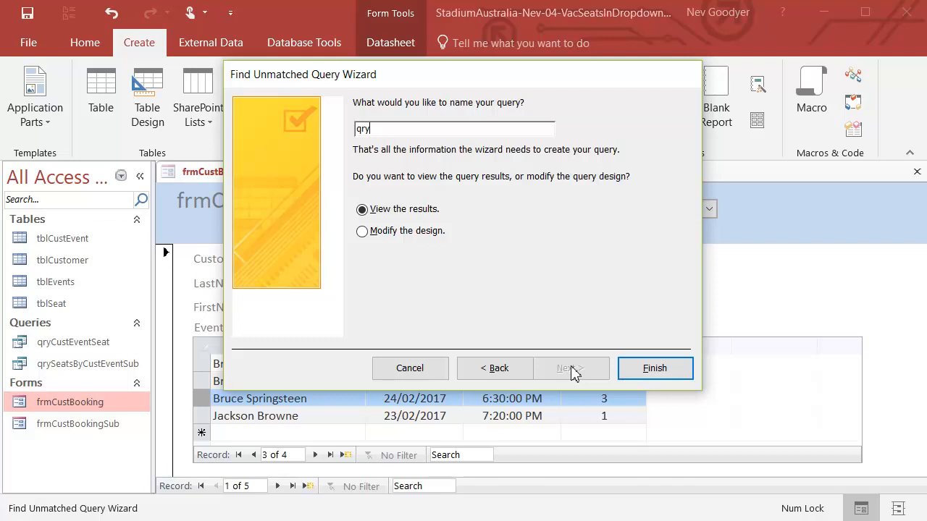
text(sByEvent)
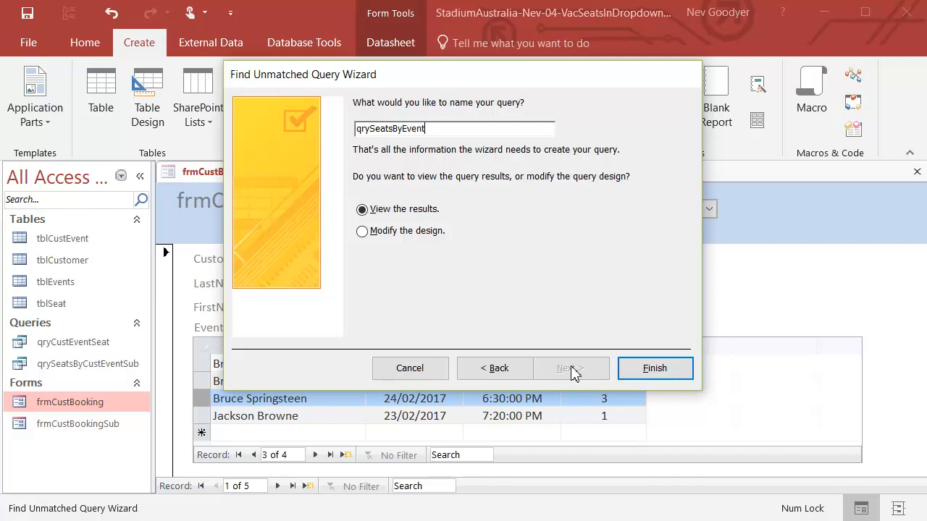
key(Backspace)
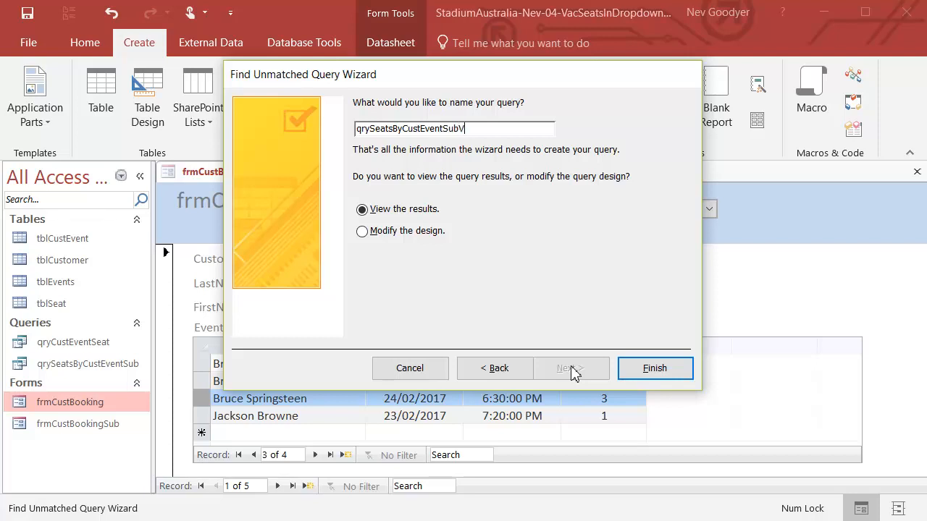
text(Vacant)
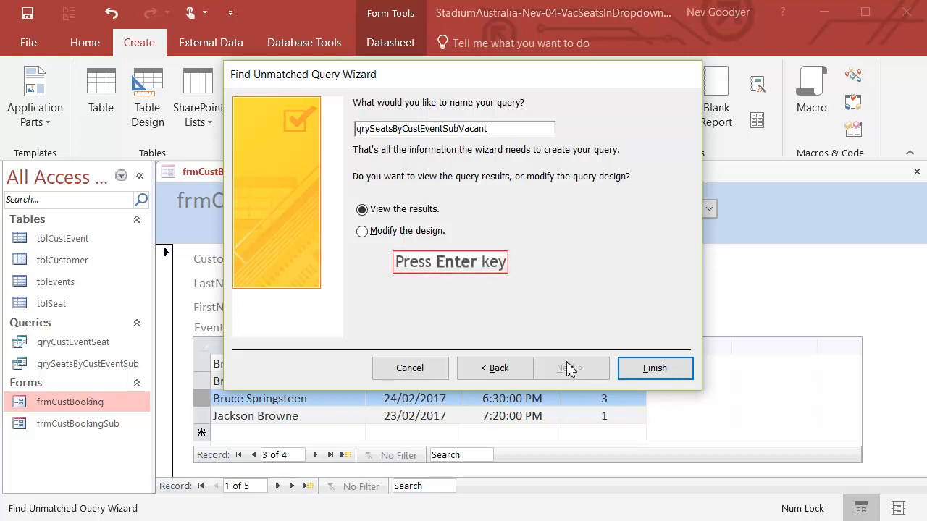
click(655, 368)
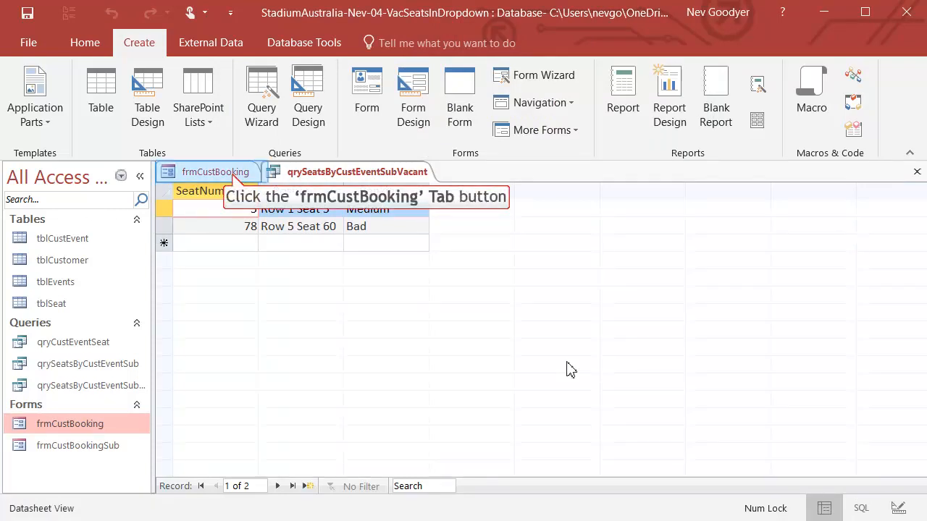
mouse_move(462, 362)
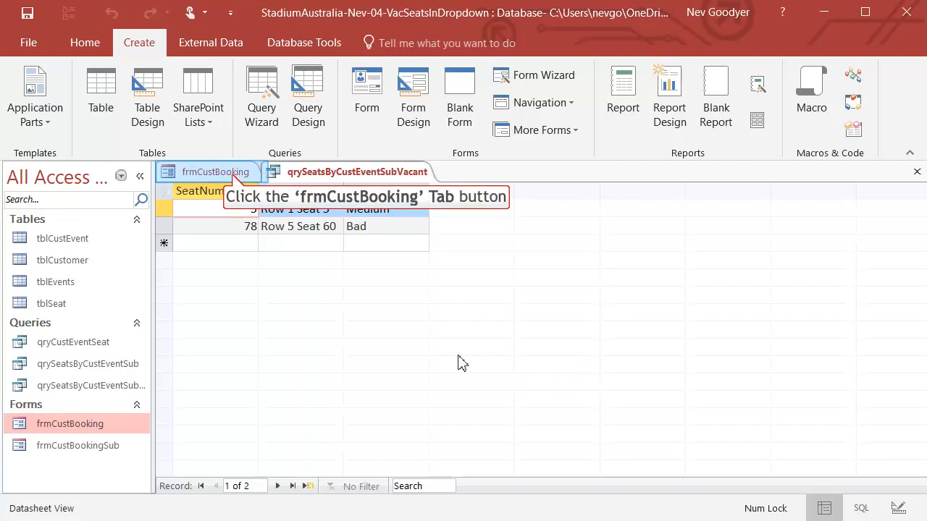
Switch to frmCustBooking and back, then Refresh All on the vacant-seats query
click(215, 171)
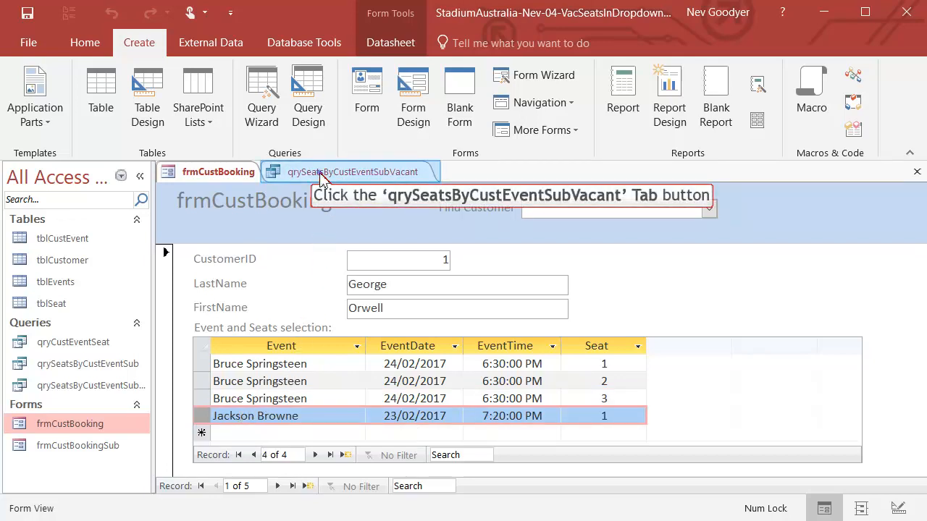
click(354, 172)
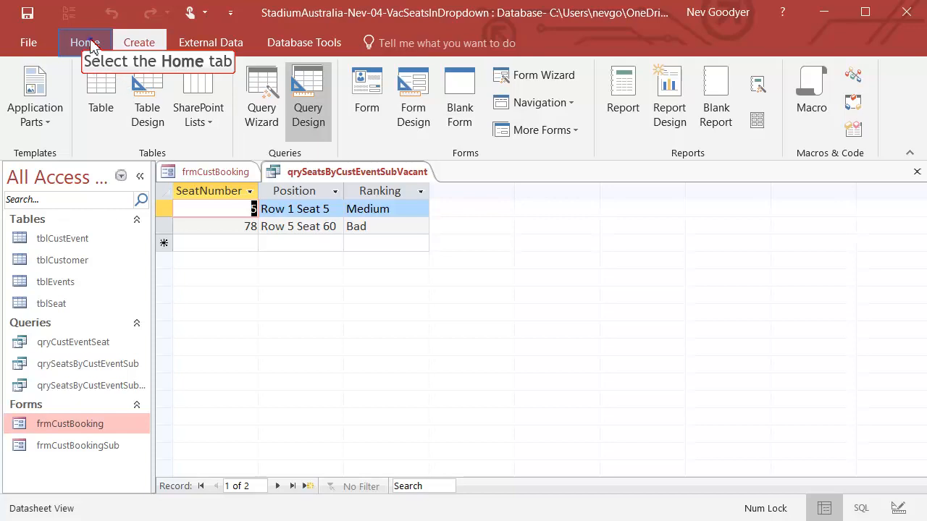
click(84, 42)
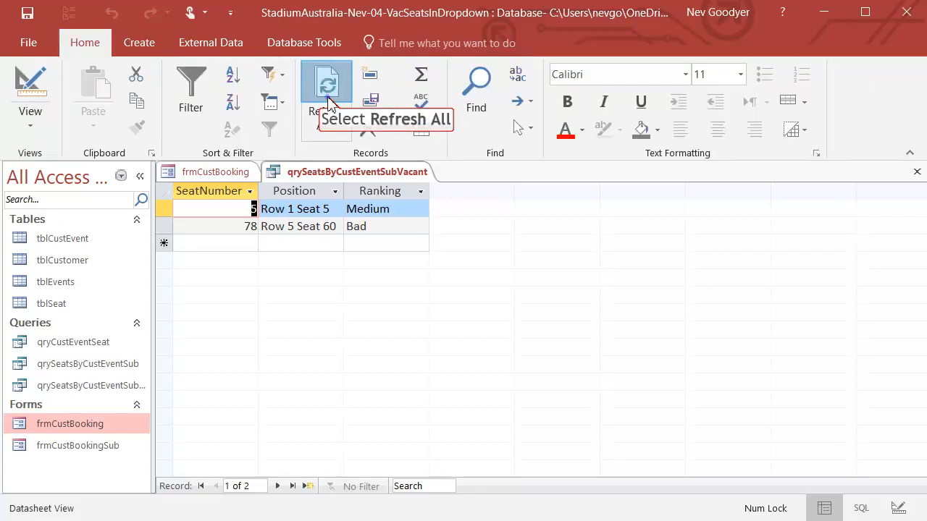
click(326, 82)
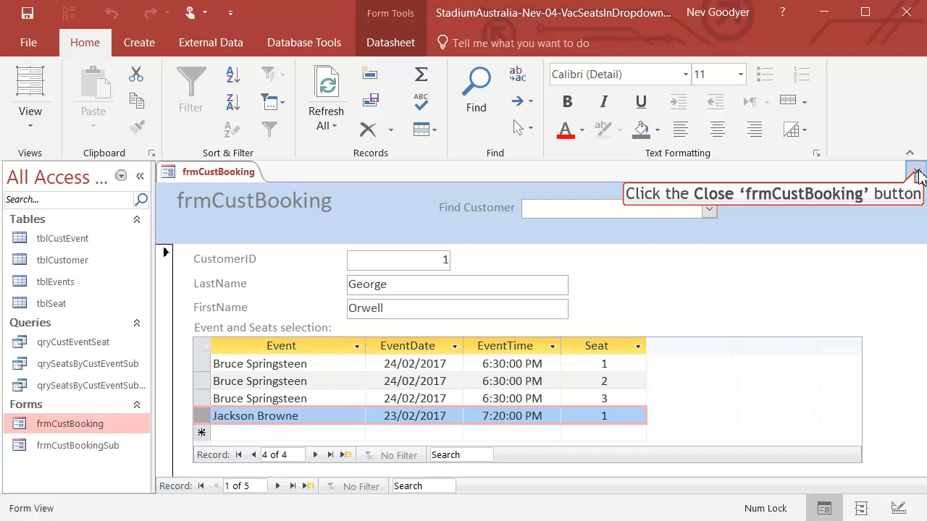
Close frmCustBooking, point cboSeatID's Row Source at the vacant-seats query, and save frmCustBookingSub
click(915, 172)
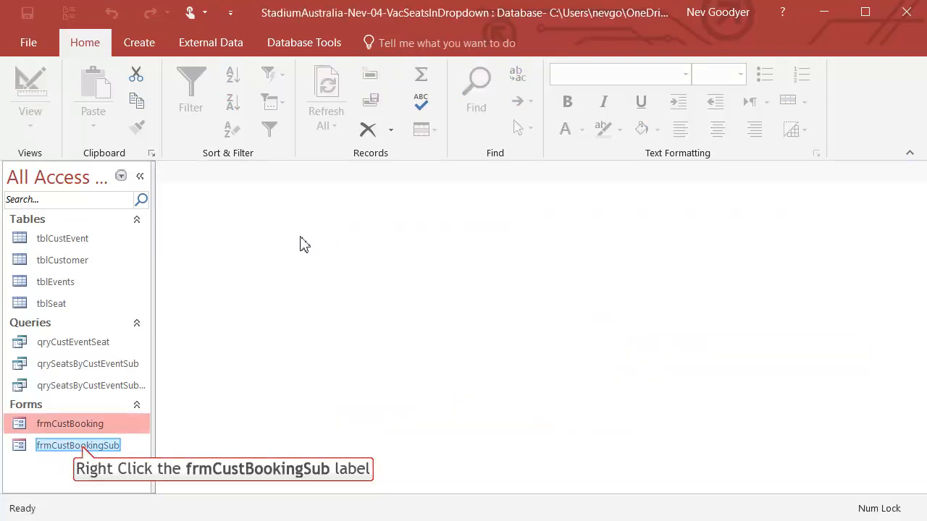
right_click(77, 445)
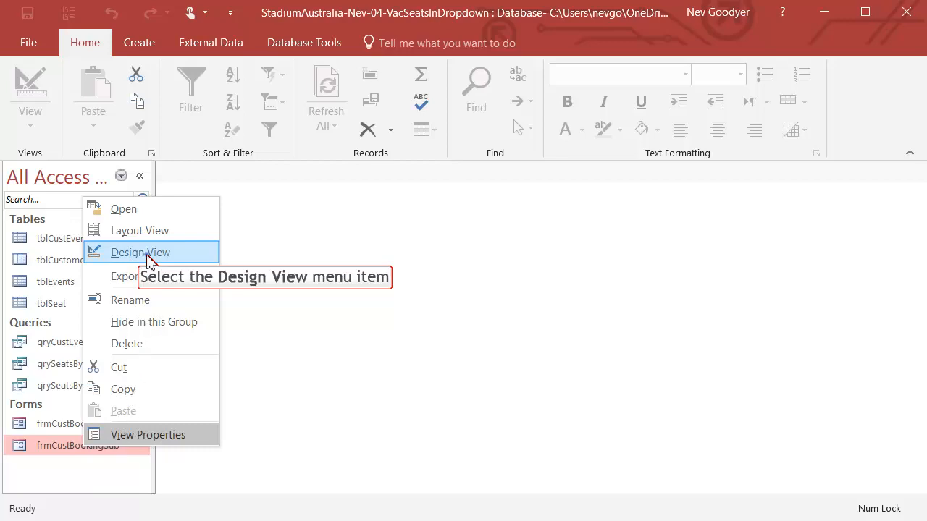
click(140, 252)
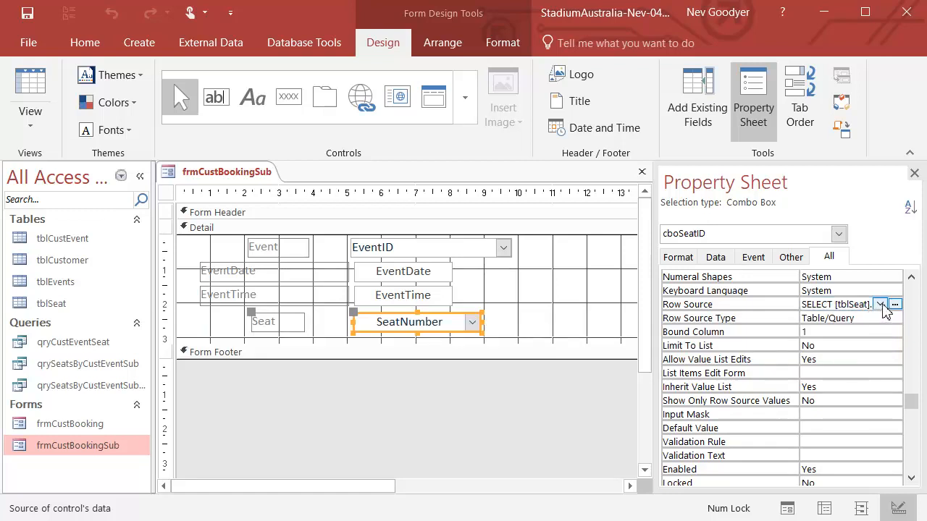
click(881, 304)
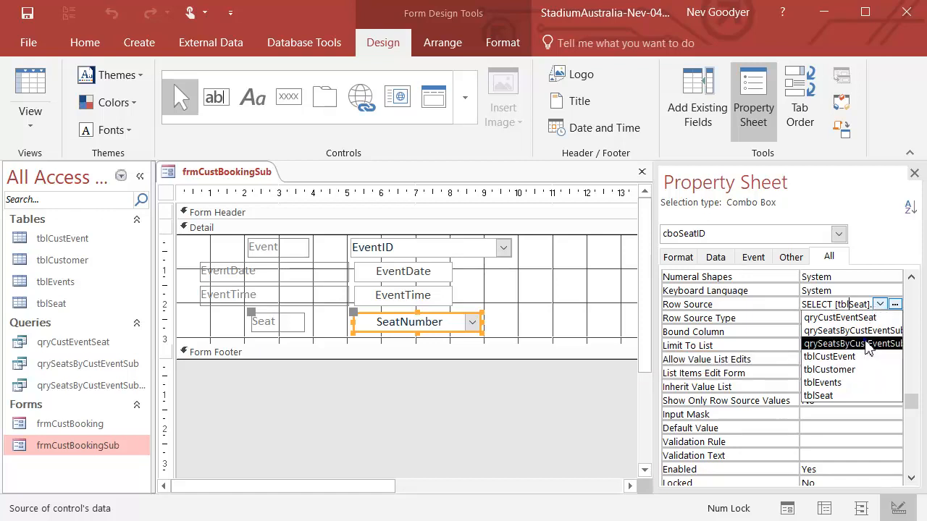
click(852, 330)
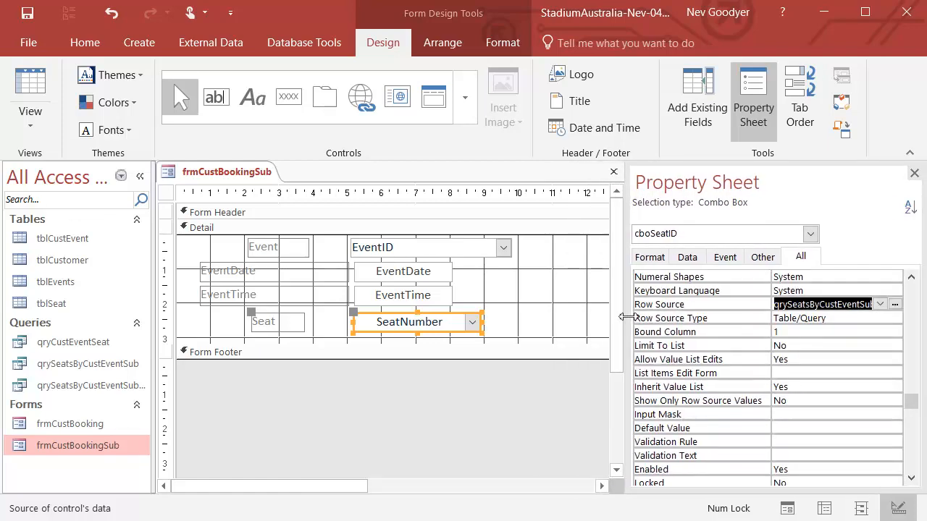
click(613, 172)
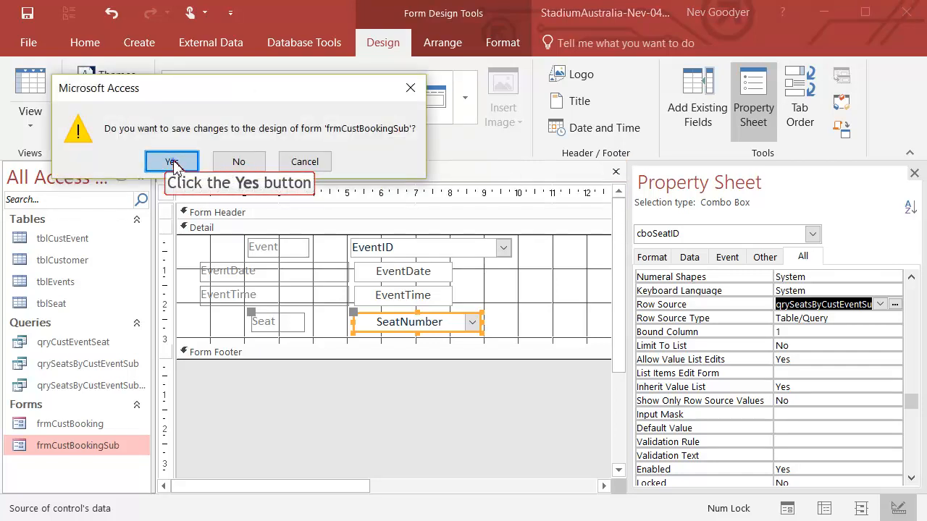
click(171, 161)
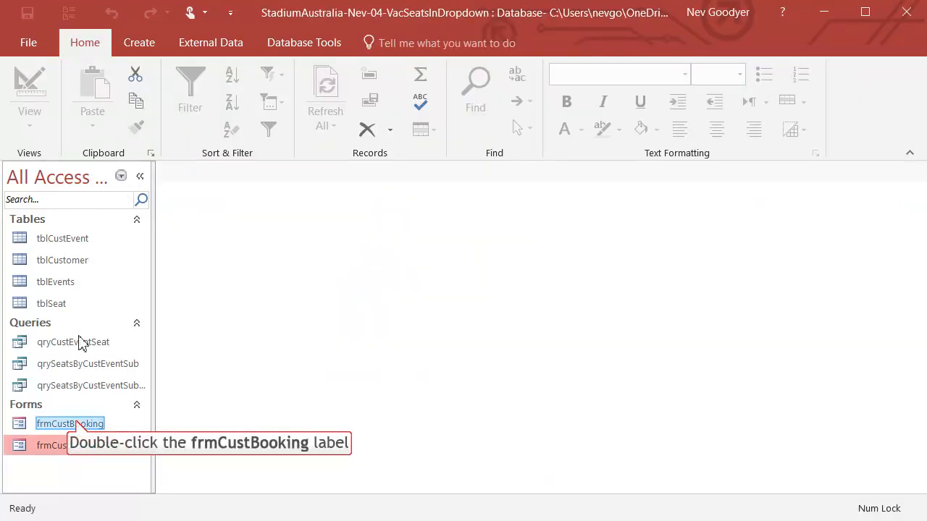
Reopen frmCustBooking and view the seat choices for the Jackson Browne booking
double_click(70, 424)
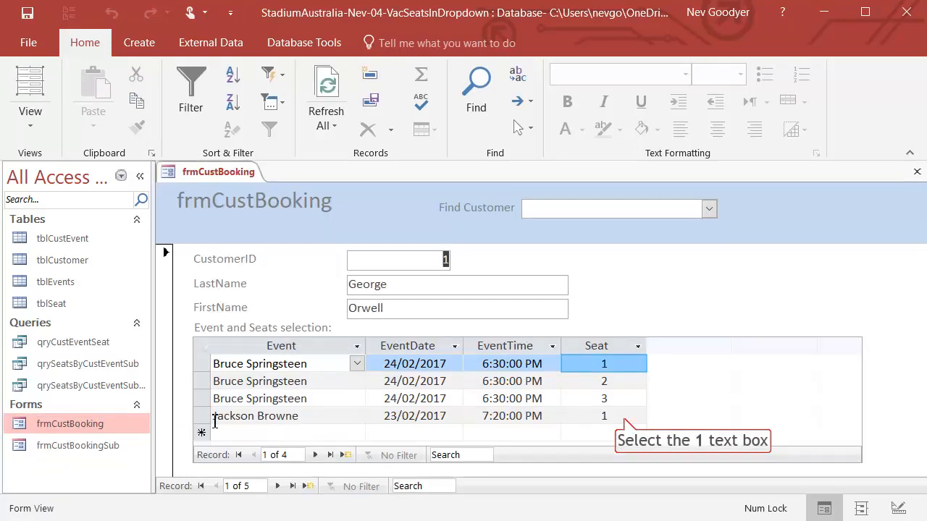
click(596, 416)
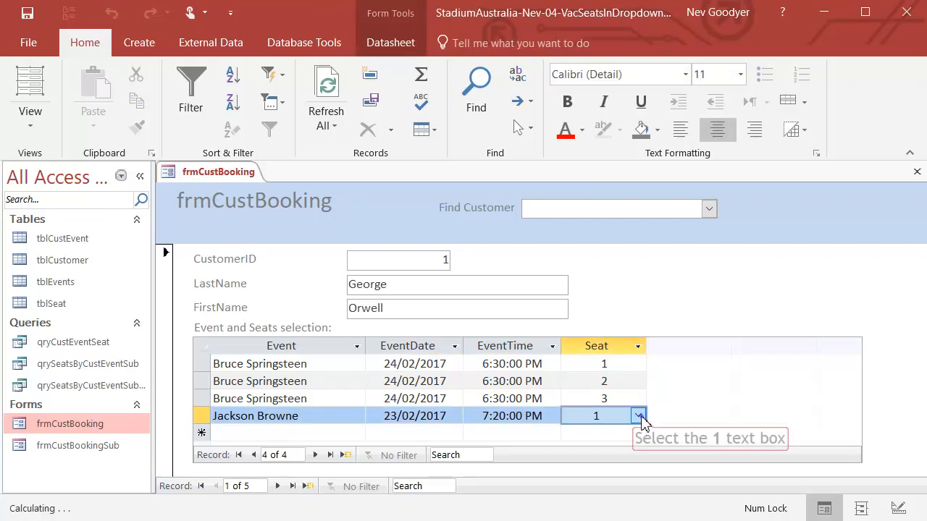
click(638, 416)
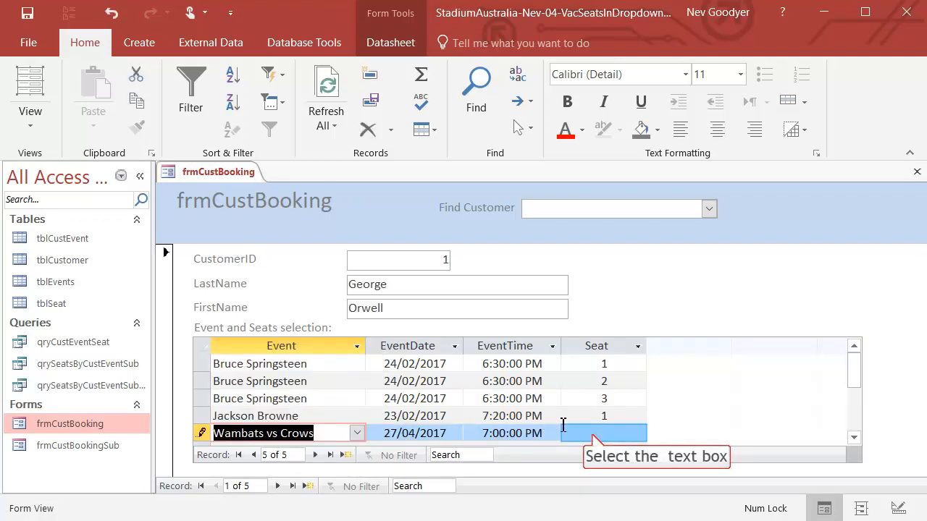
List vacant seats for the new Wambats vs Crows booking, dismissing the missing-seat warning
click(603, 433)
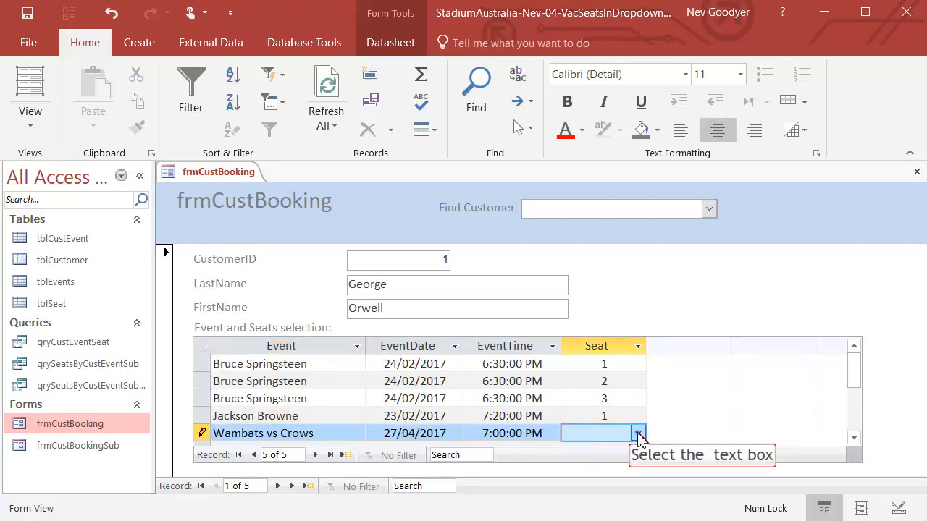
click(637, 433)
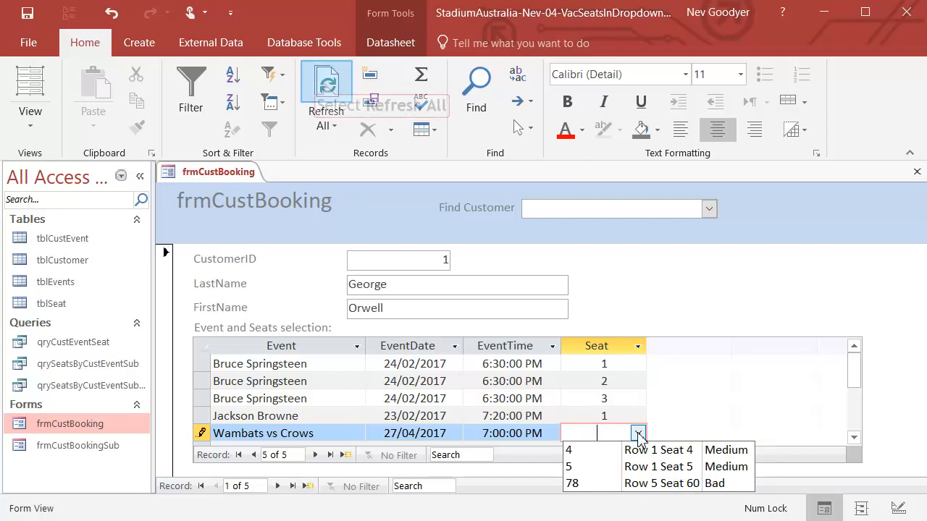
mouse_move(325, 84)
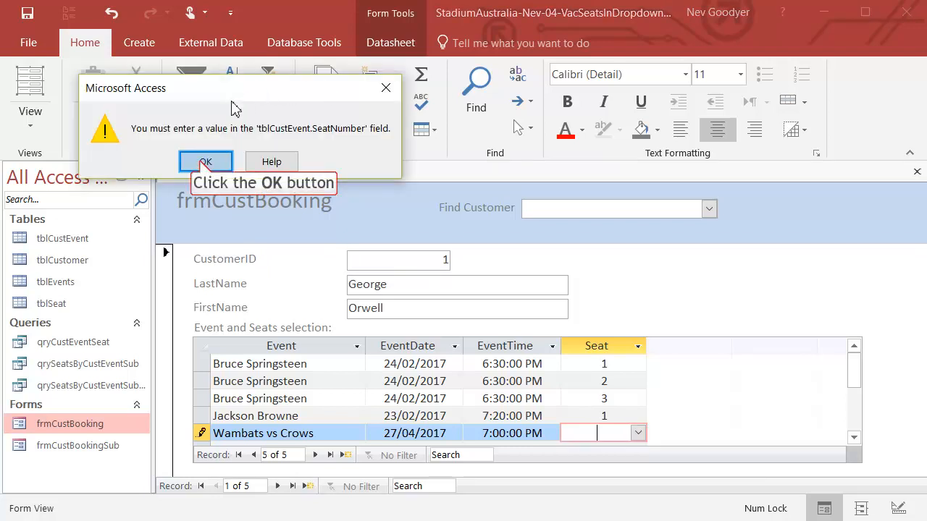
click(205, 160)
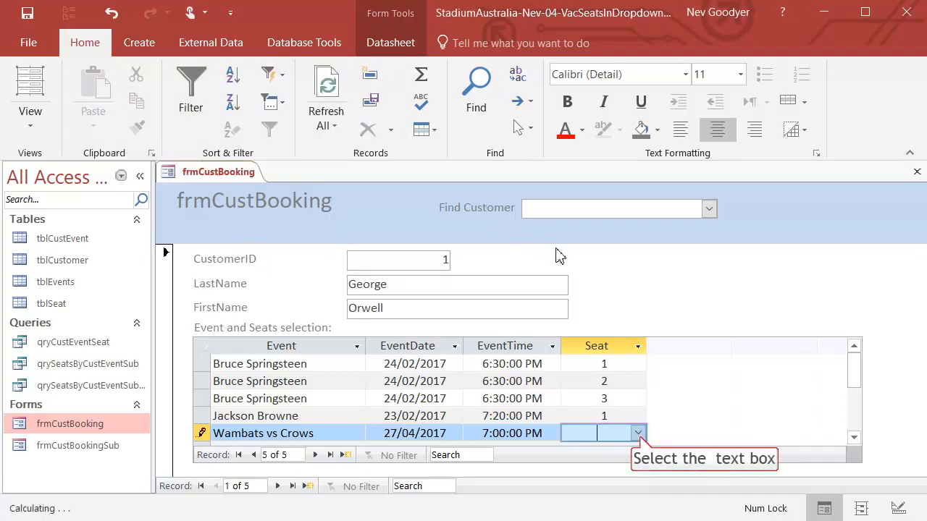
click(637, 433)
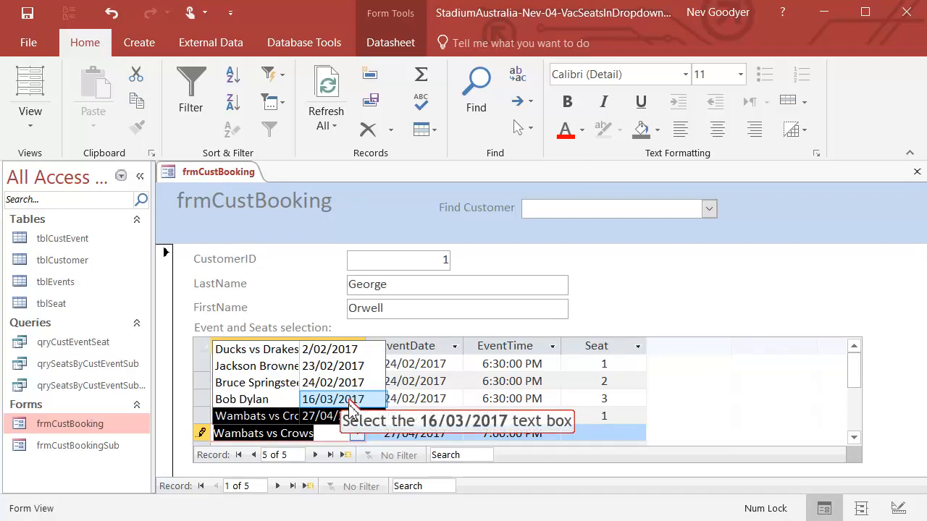
Switch the new booking to Bob Dylan, refresh all data, and assign Row 1 Seat 4
click(332, 399)
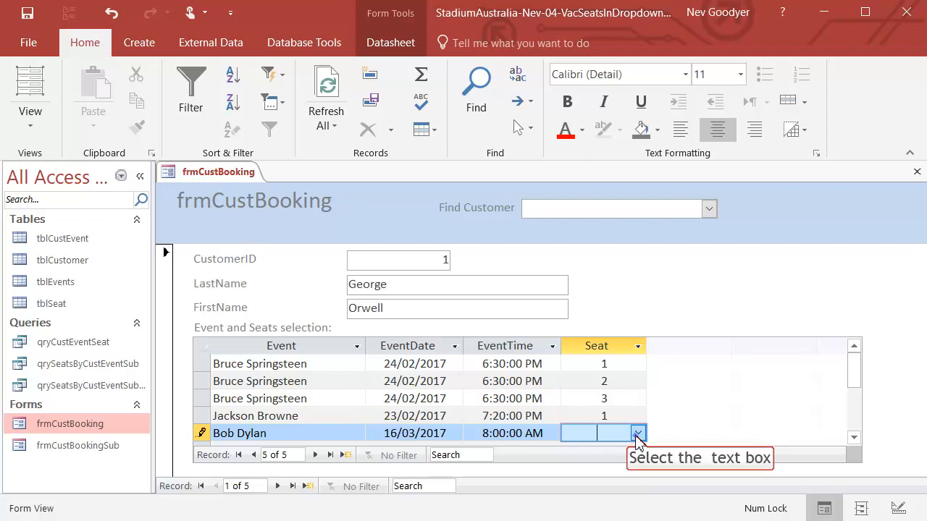
click(637, 433)
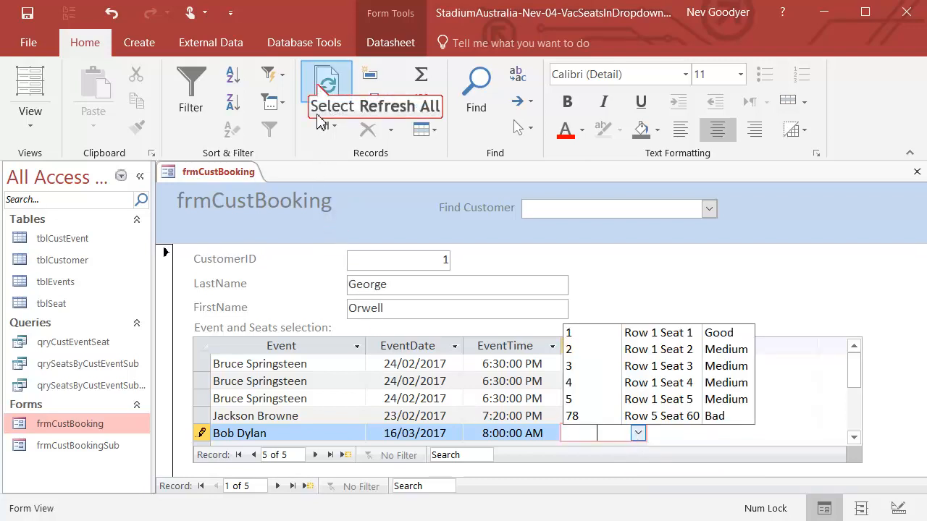
click(325, 83)
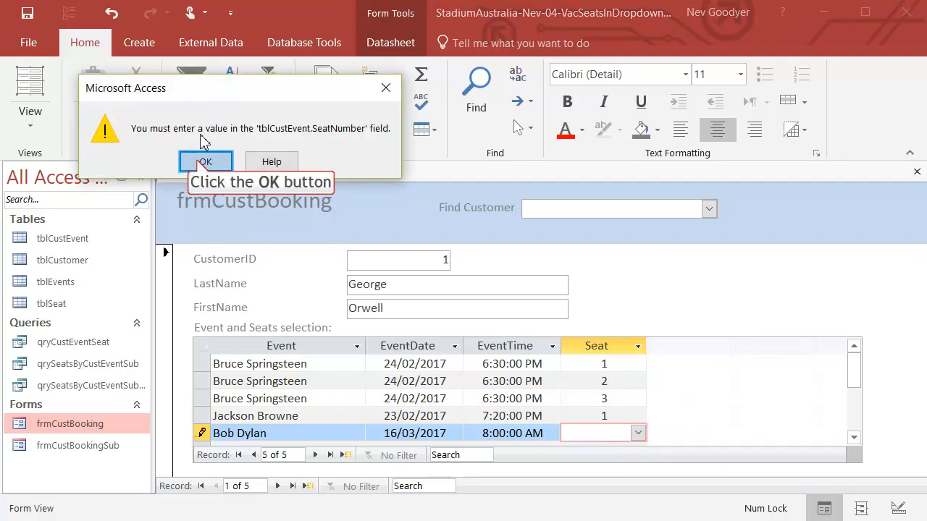
click(205, 162)
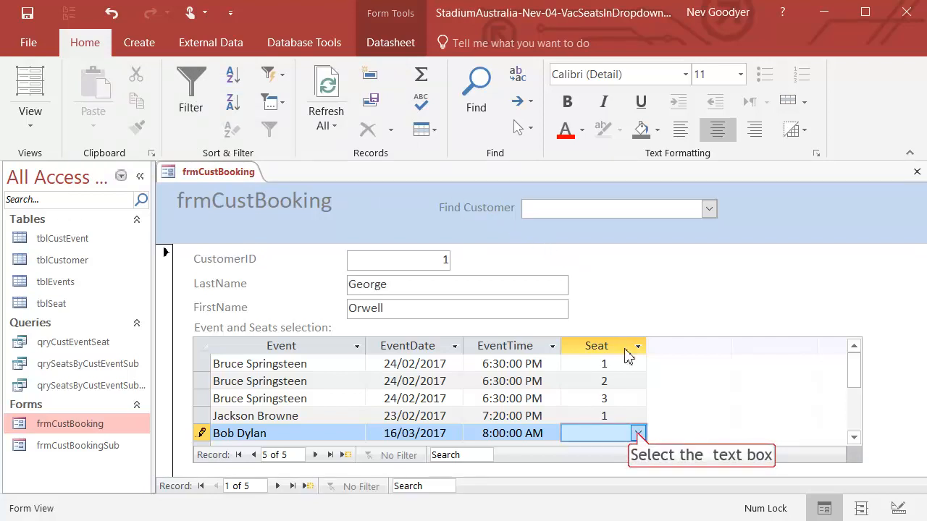
click(637, 433)
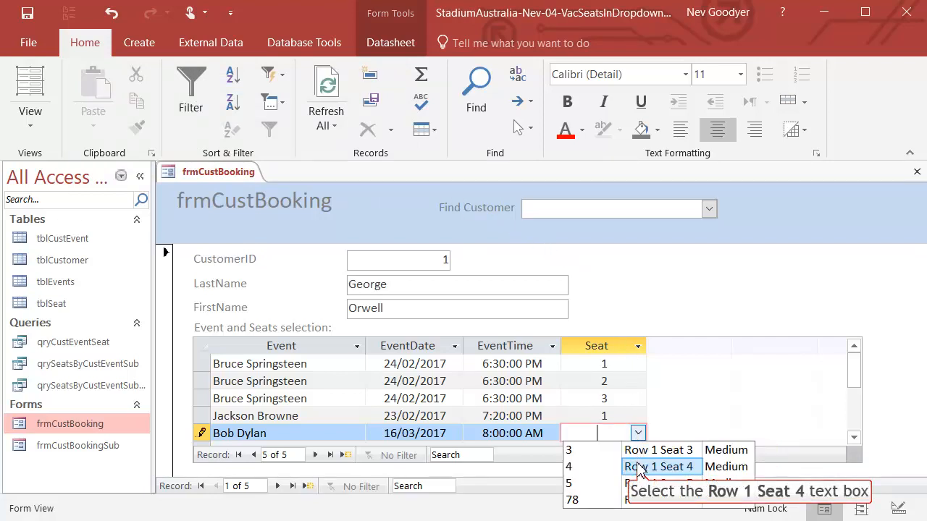
click(658, 467)
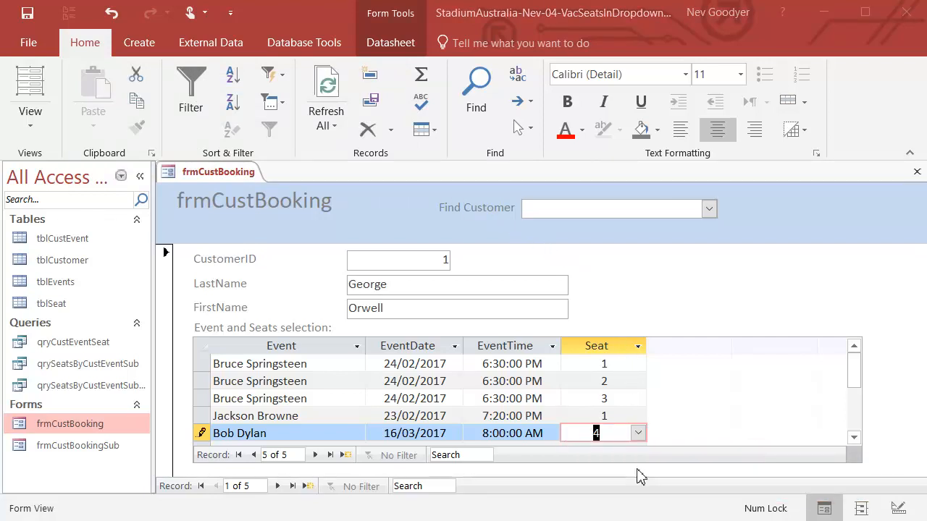